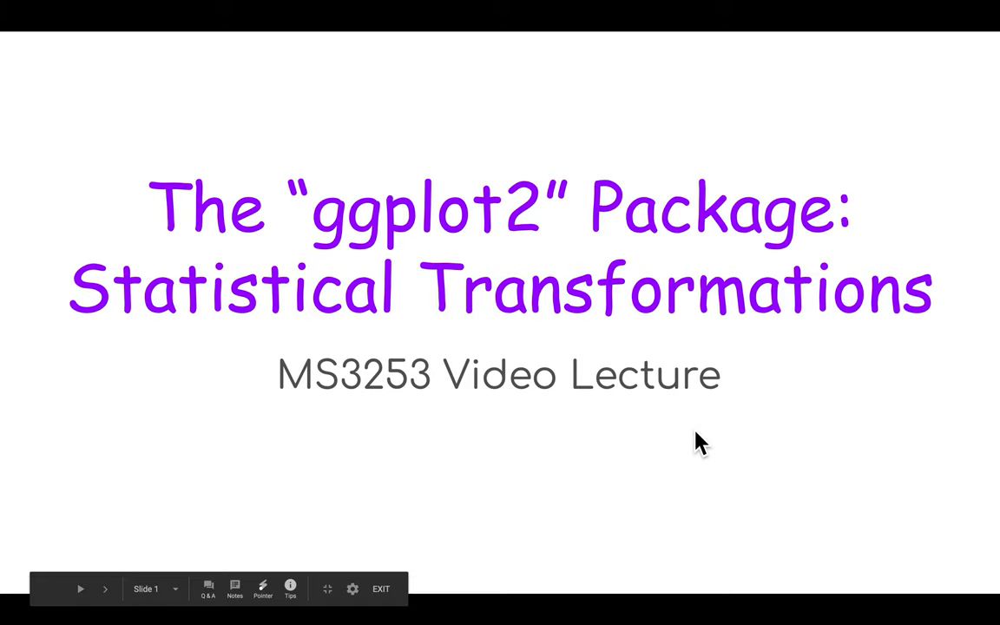
Advance past the grade count bar chart slide and switch to RStudio.
left_click(262, 589)
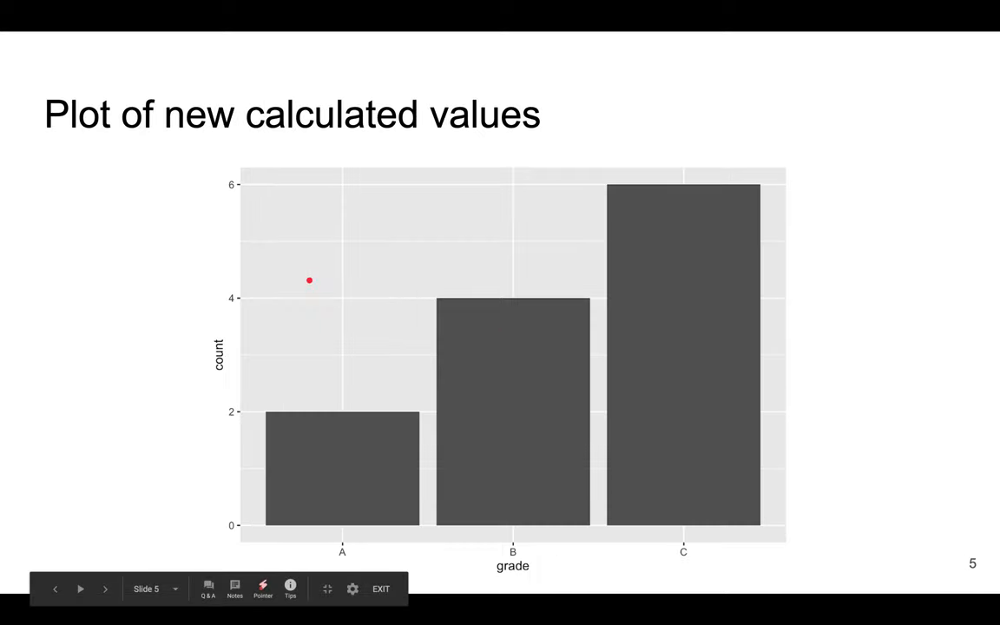
mouse_move(439, 533)
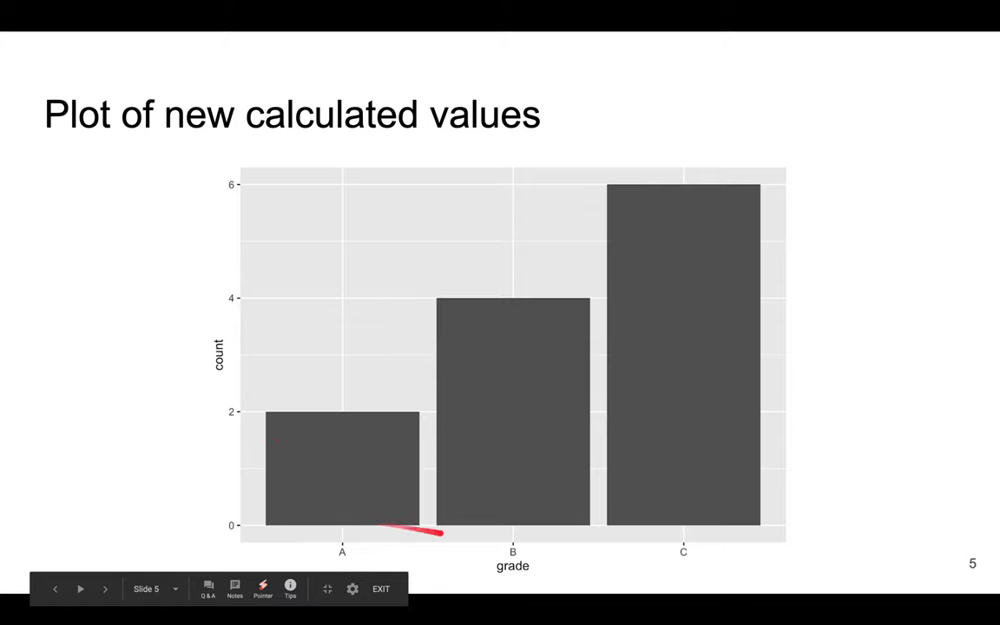
mouse_move(455, 267)
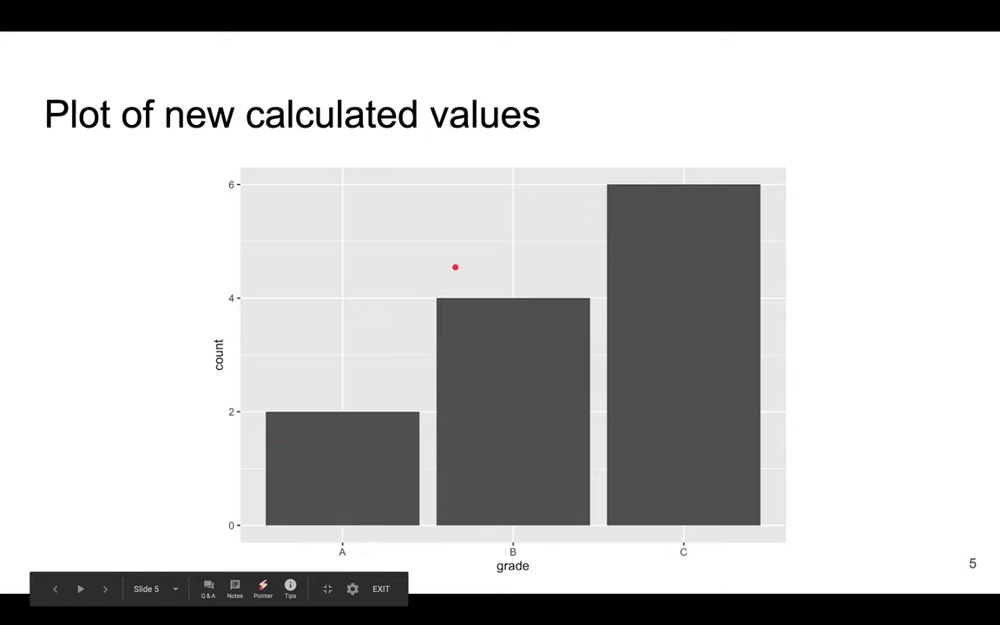
mouse_move(477, 157)
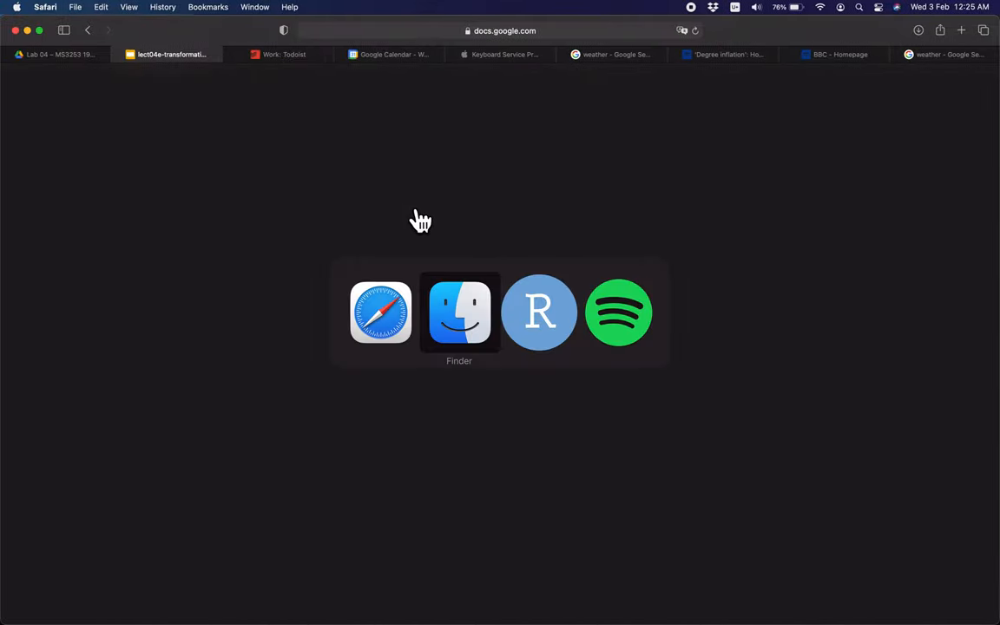
Bring RStudio forward and scroll through the tidyverse and students tibble code.
left_click(540, 312)
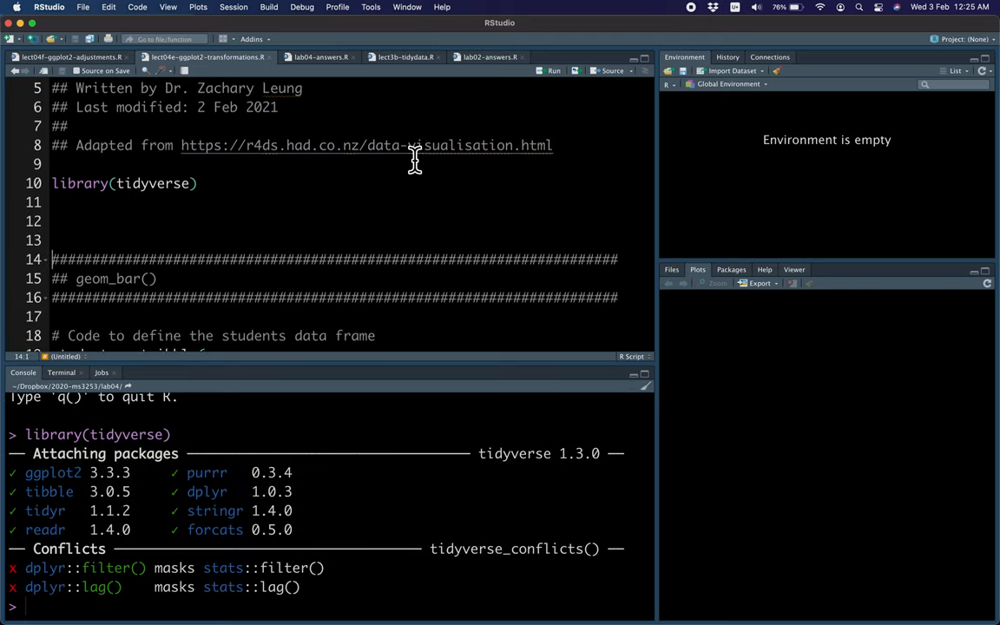
scroll("down", 3)
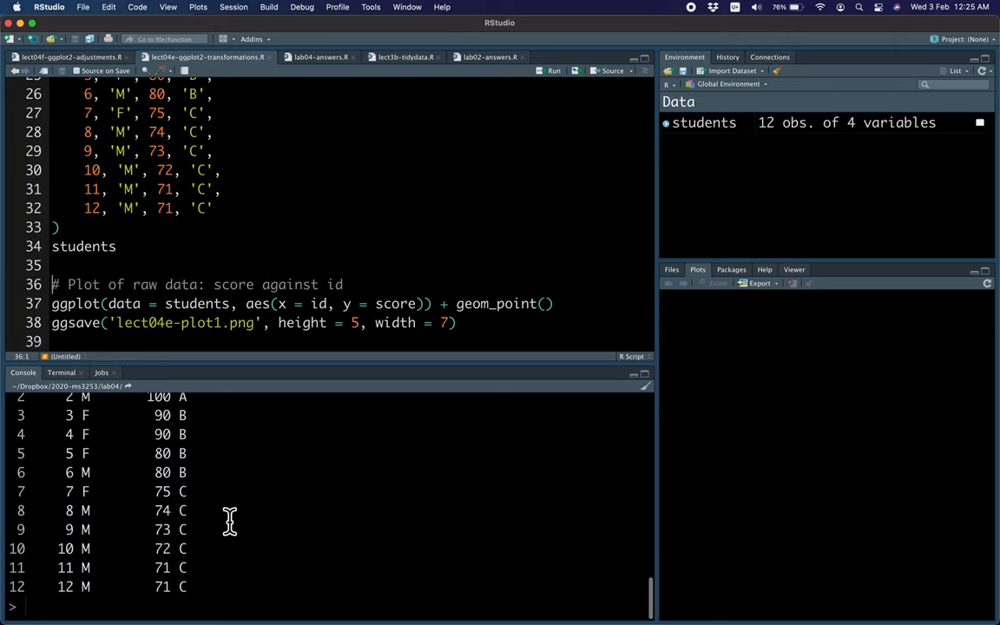
scroll("up", 3)
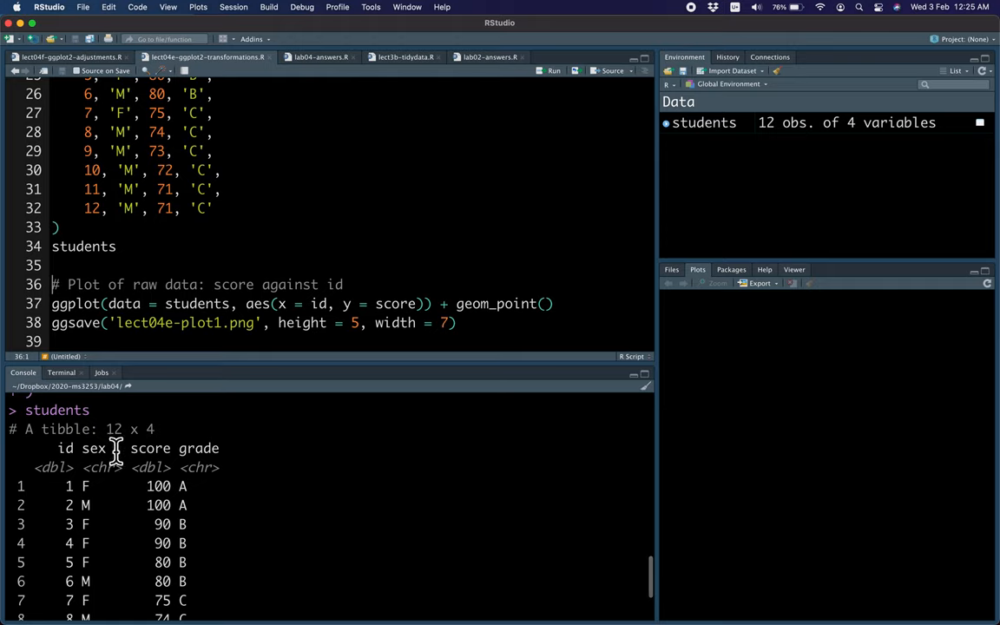
mouse_move(219, 451)
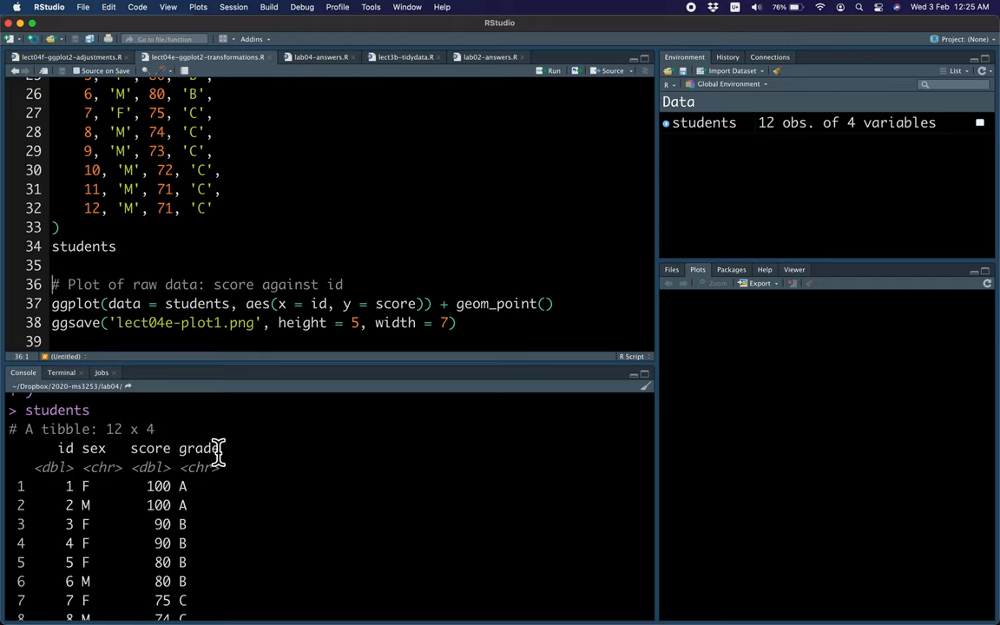
scroll("down", 3)
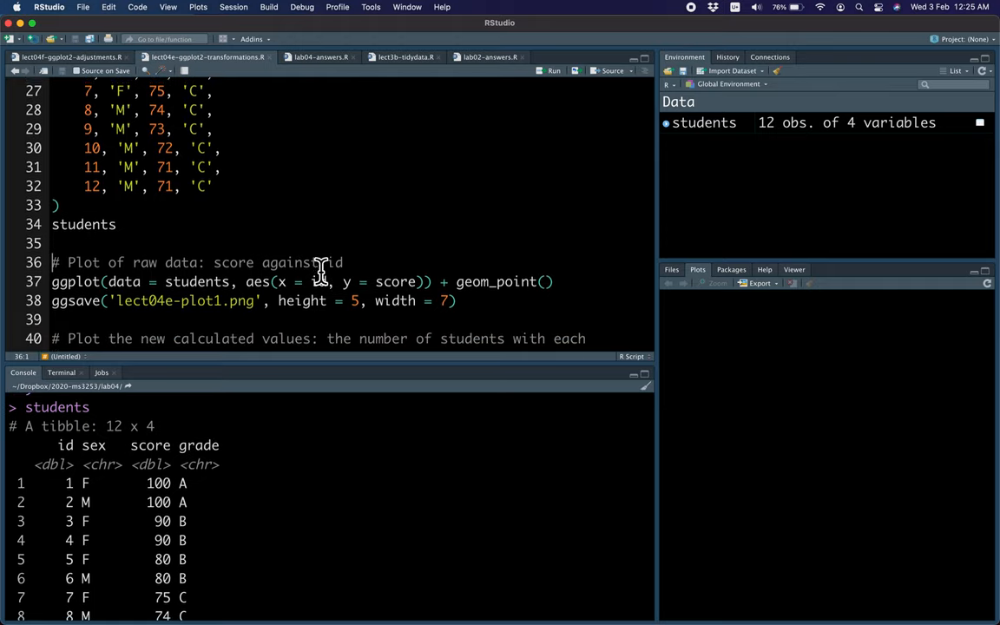
Scroll to the geom_point and geom_bar plotting lines with their ggsave calls.
scroll("down", 3)
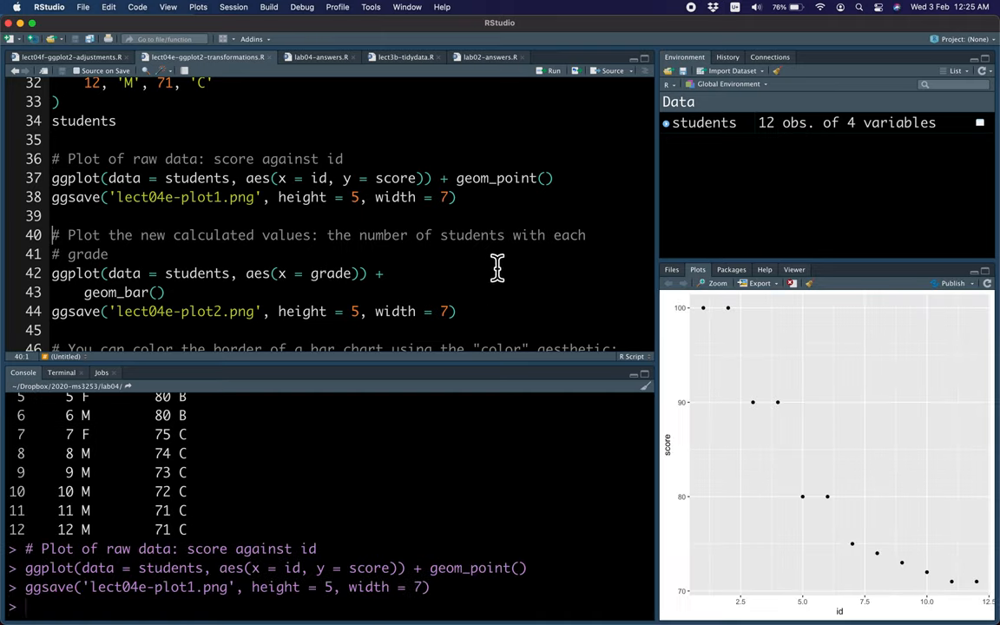
mouse_move(480, 289)
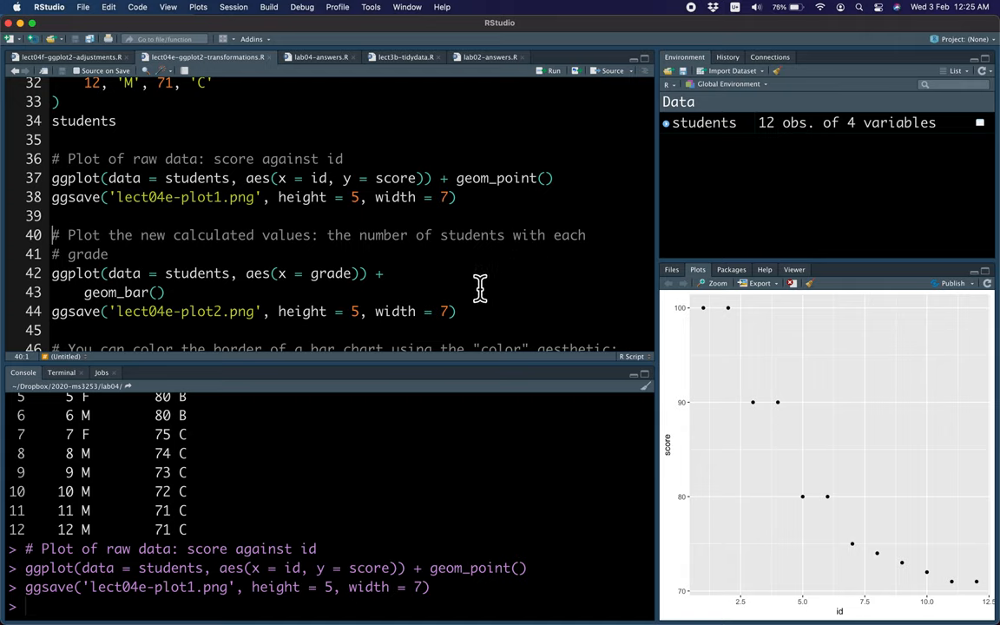
mouse_move(436, 287)
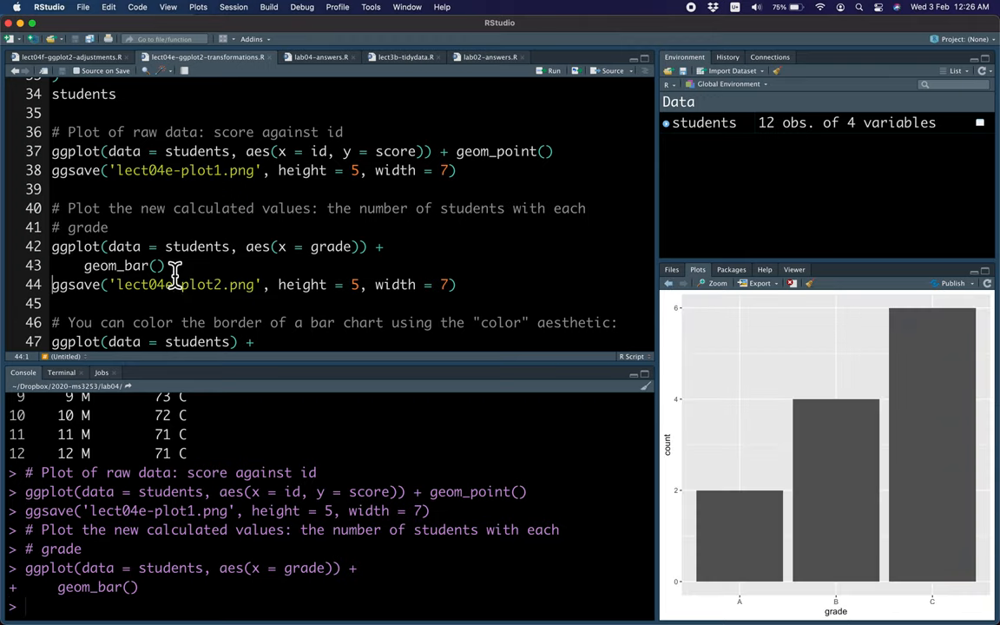
mouse_move(161, 266)
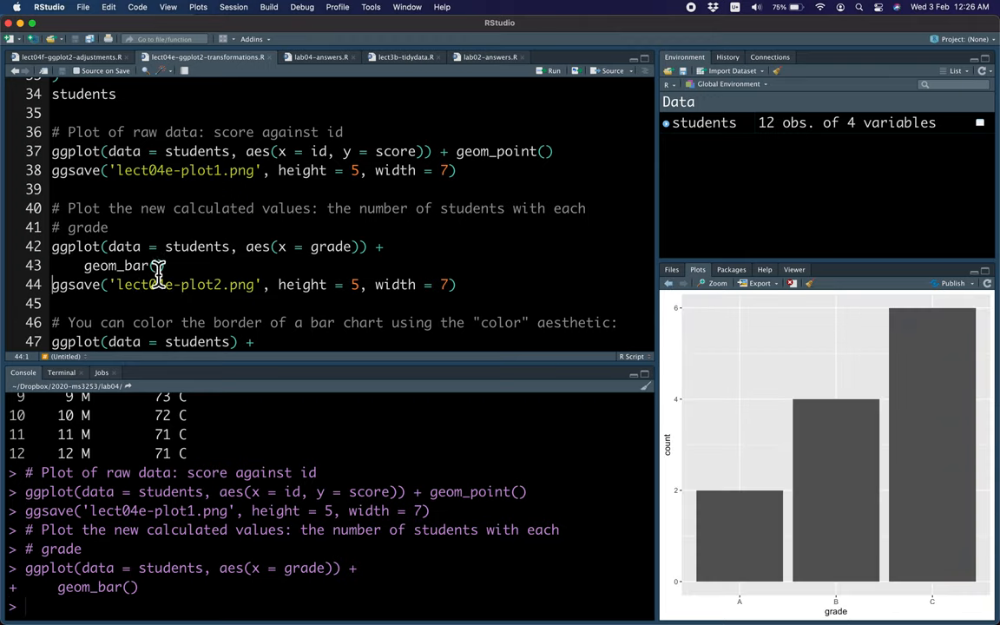
mouse_move(191, 265)
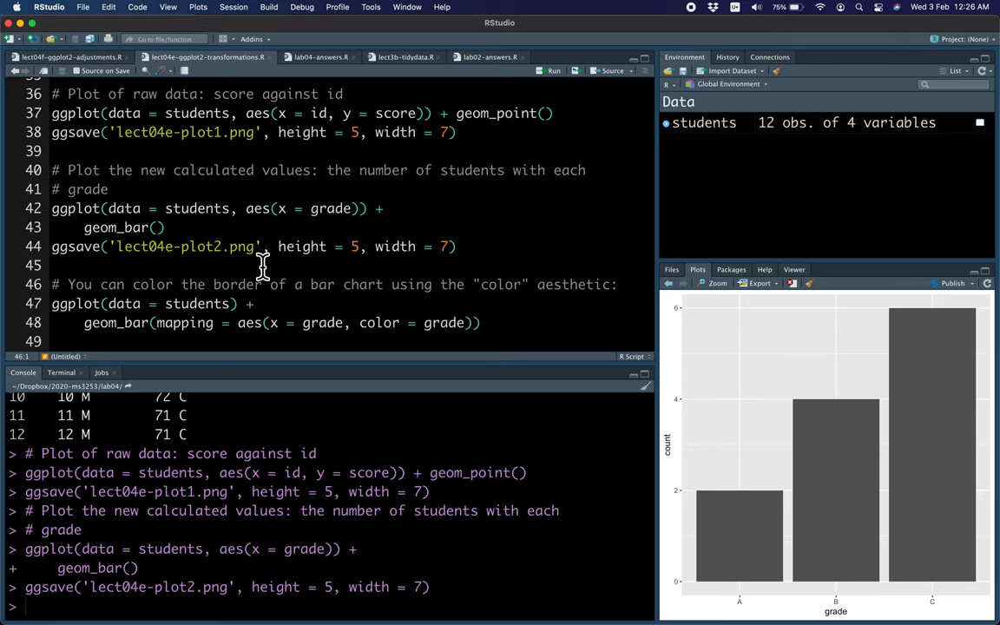
Scroll through the geom_bar code mapping color to grade.
scroll("down", 3)
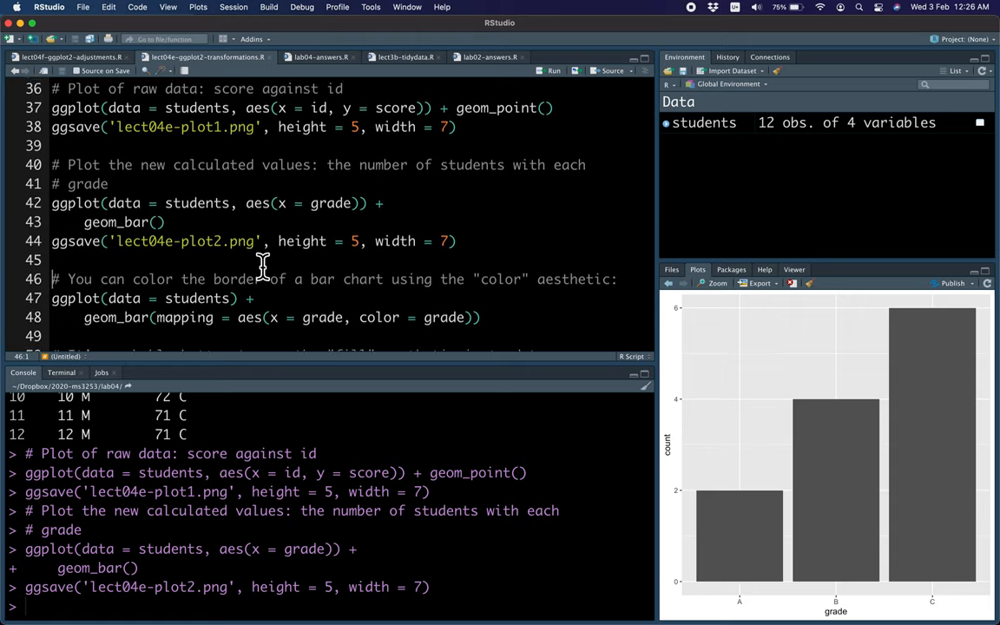
scroll("down", 3)
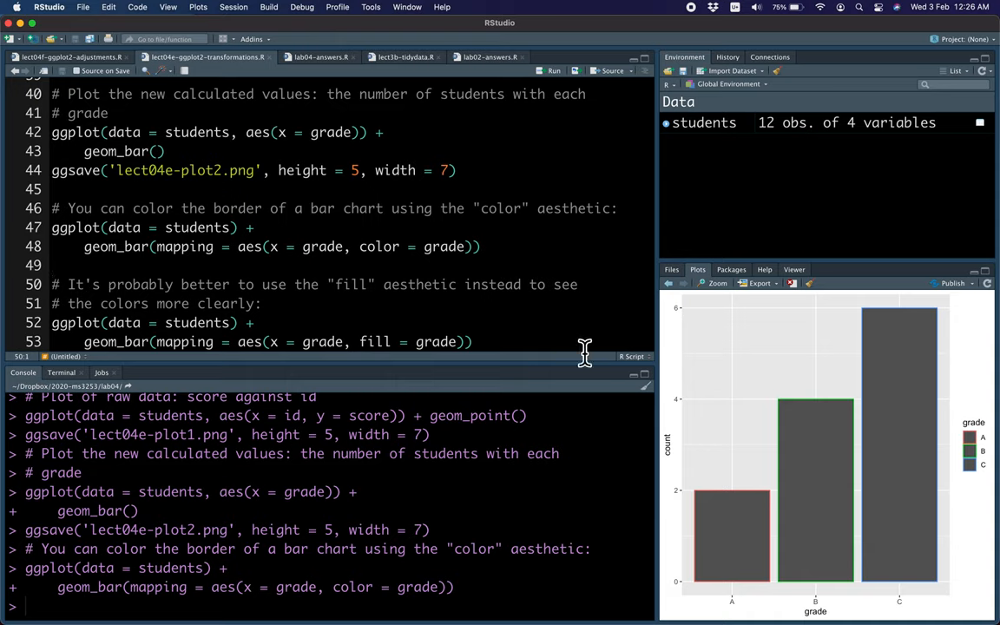
mouse_move(720, 511)
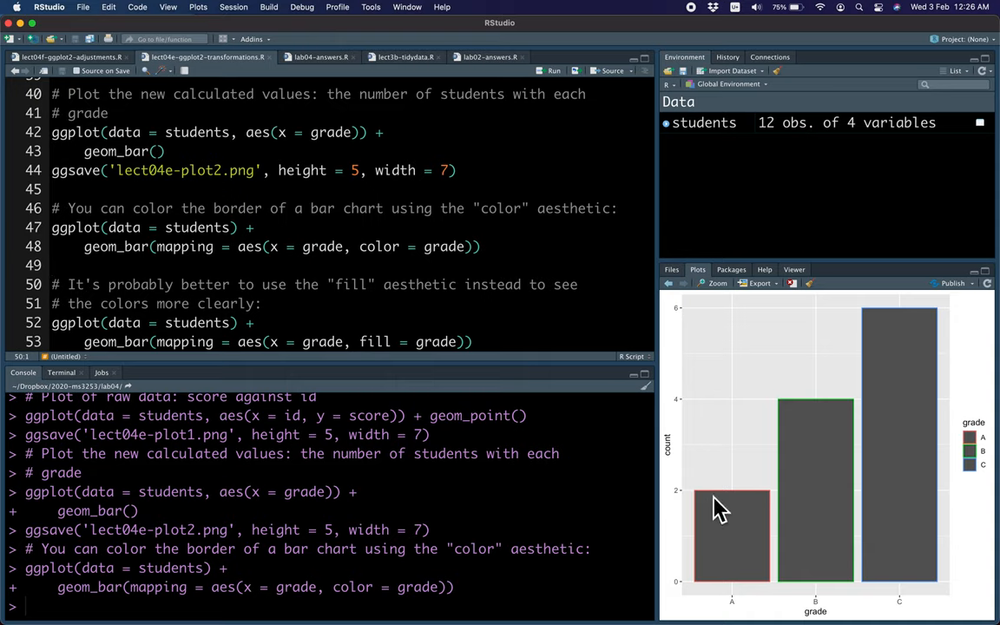
mouse_move(781, 585)
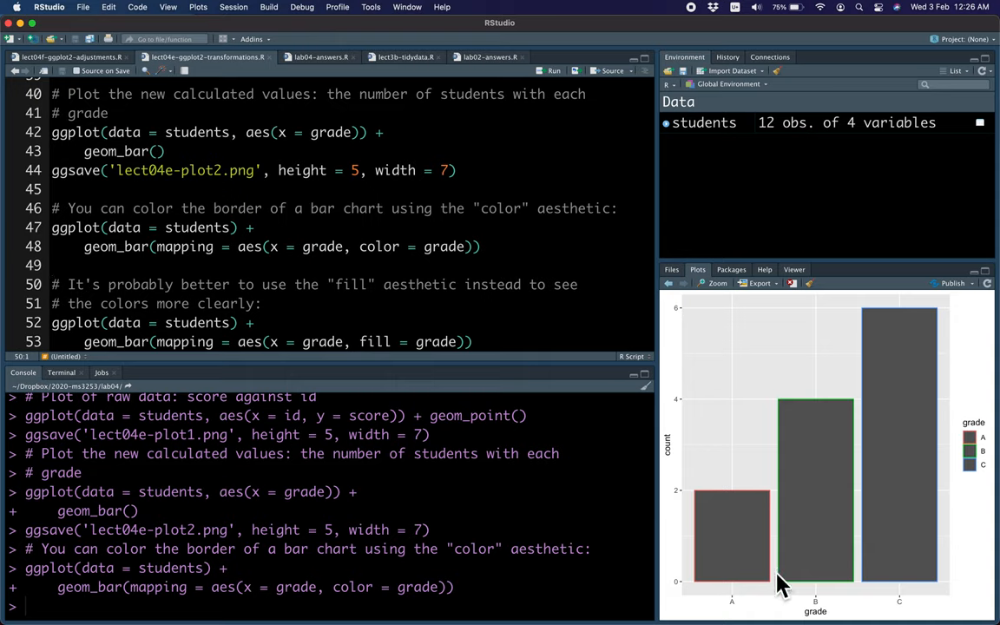
mouse_move(534, 307)
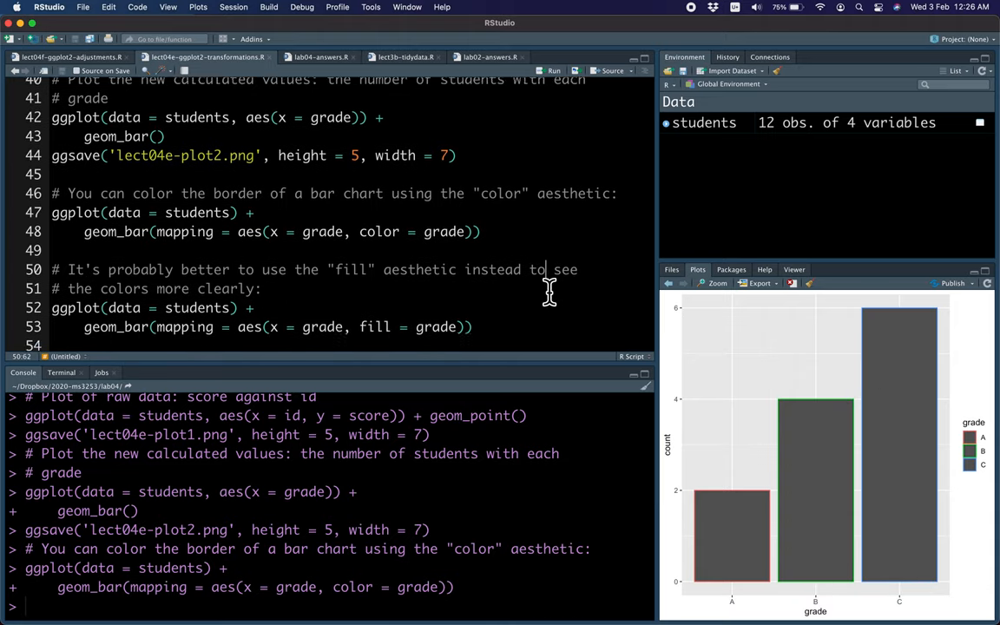
scroll("down", 3)
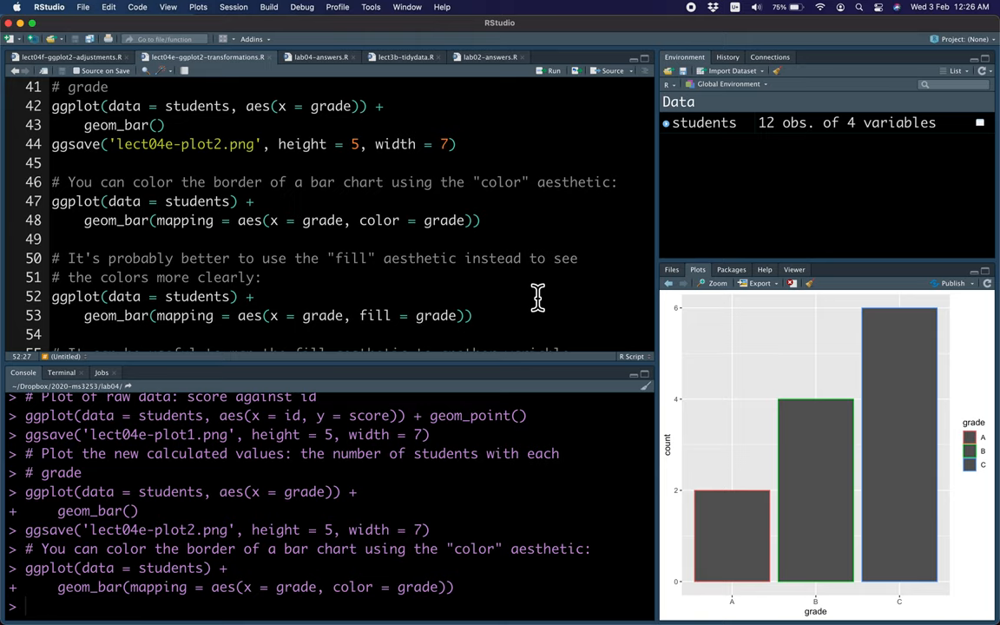
Scroll to the geom_bar code mapping fill to grade.
scroll("down", 3)
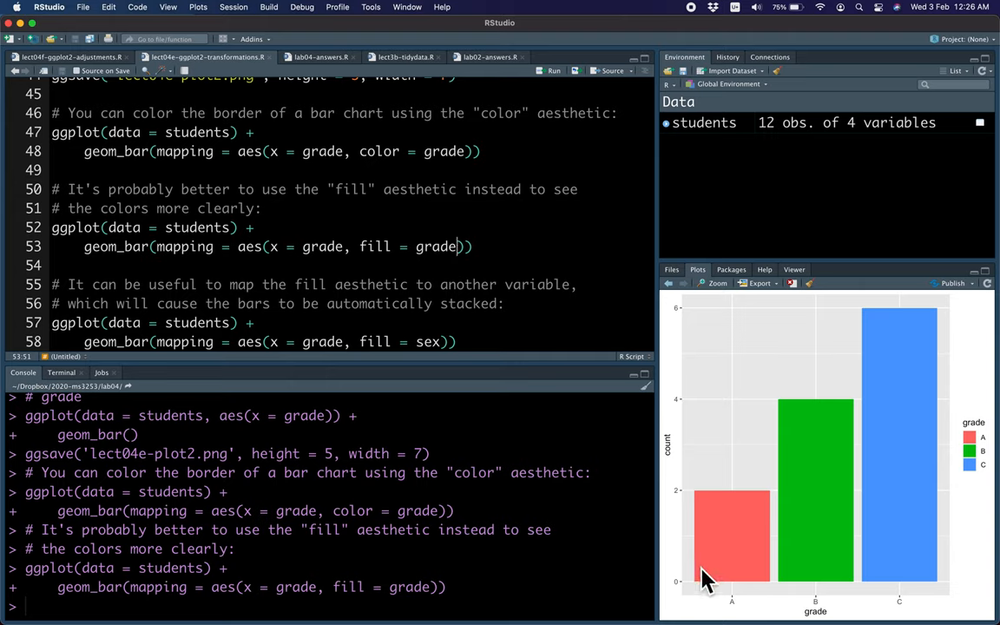
mouse_move(799, 425)
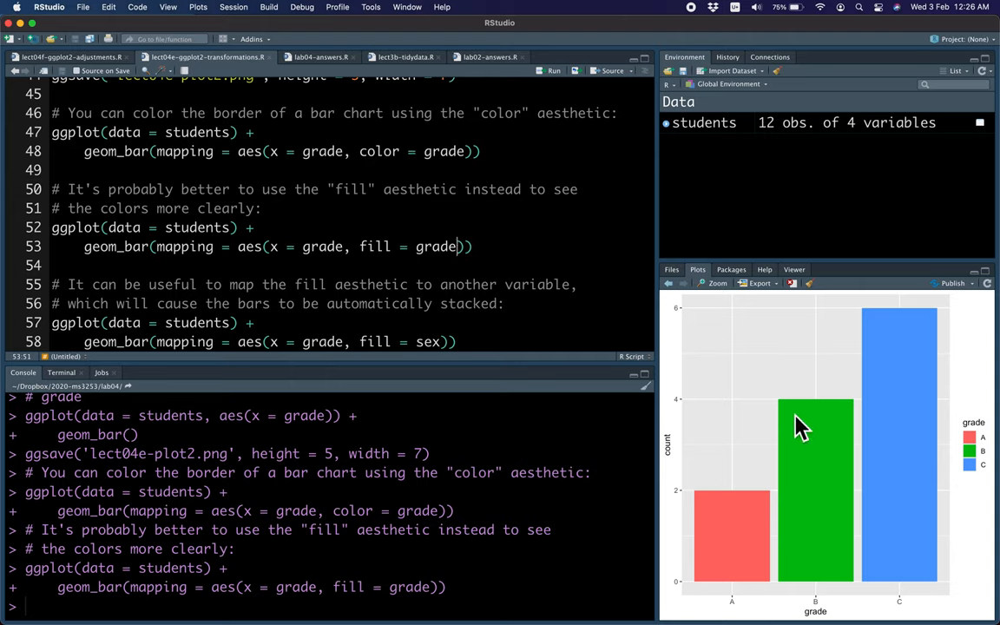
mouse_move(907, 484)
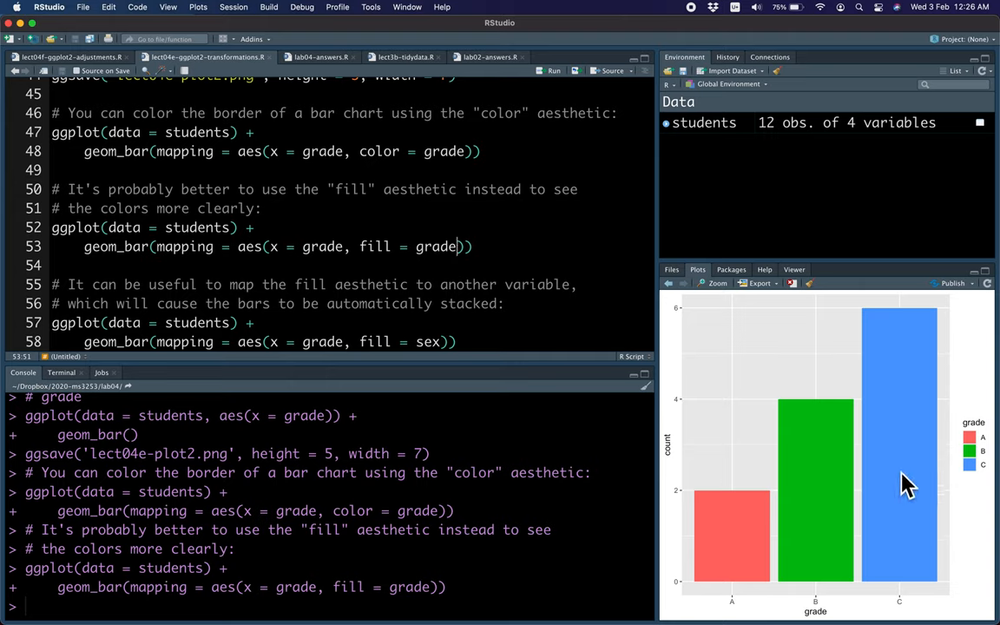
mouse_move(880, 501)
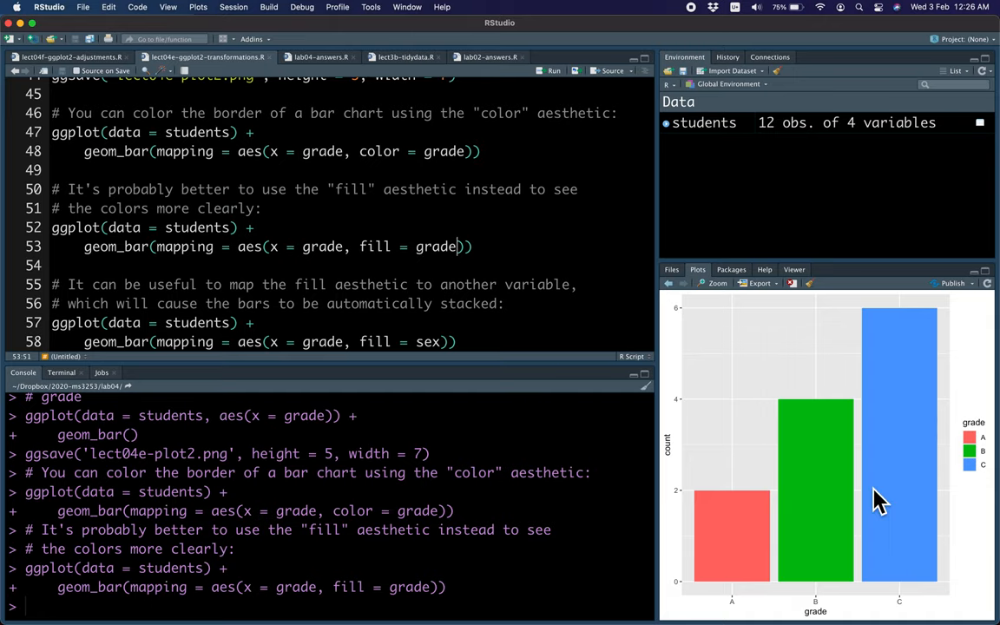
mouse_move(498, 292)
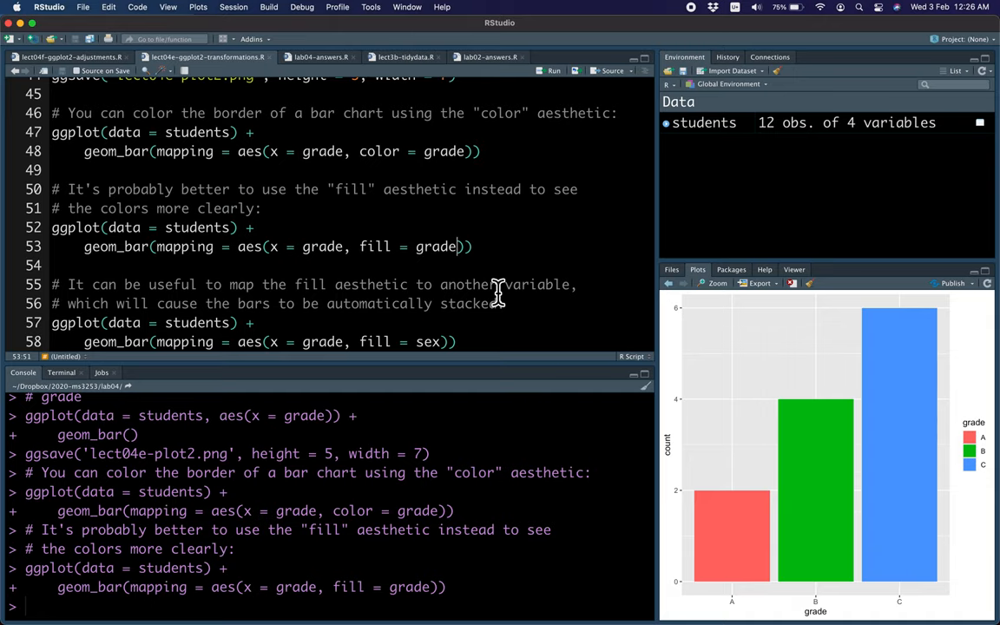
Scroll to the geom_bar example mapping fill to sex for stacked bars.
scroll("down", 3)
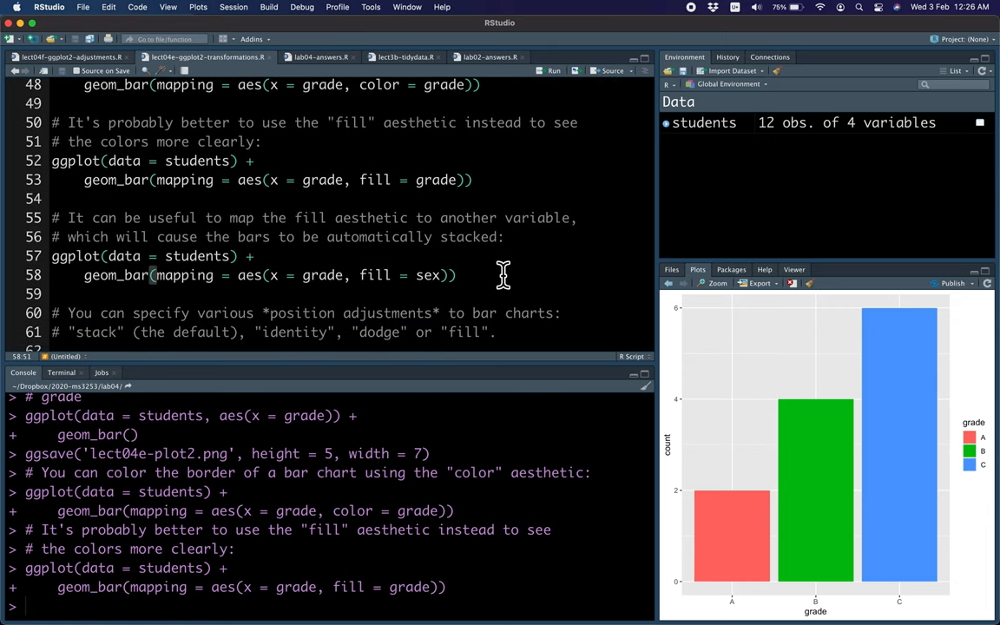
mouse_move(559, 244)
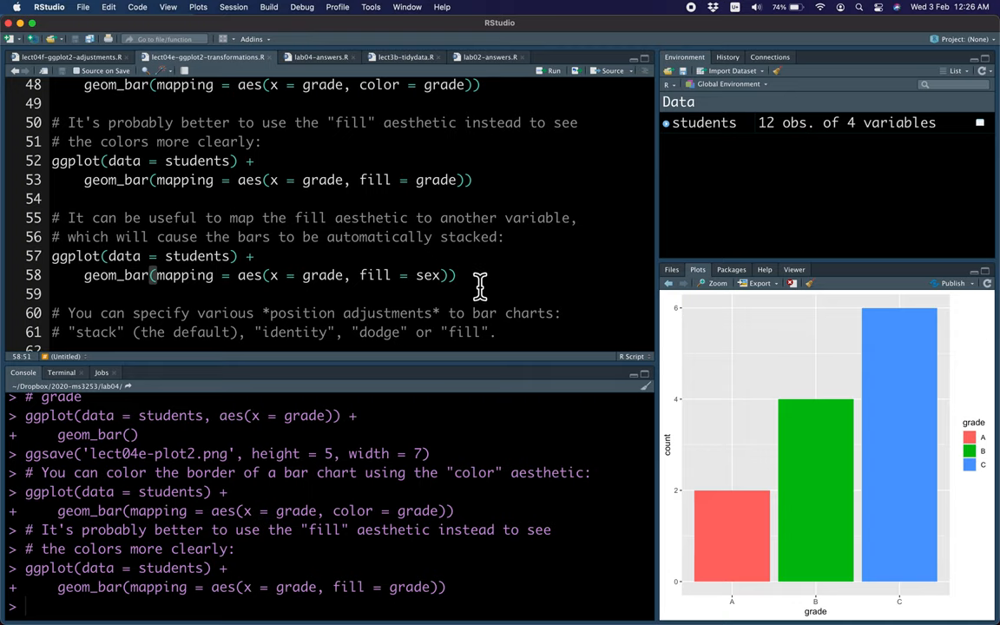
mouse_move(465, 286)
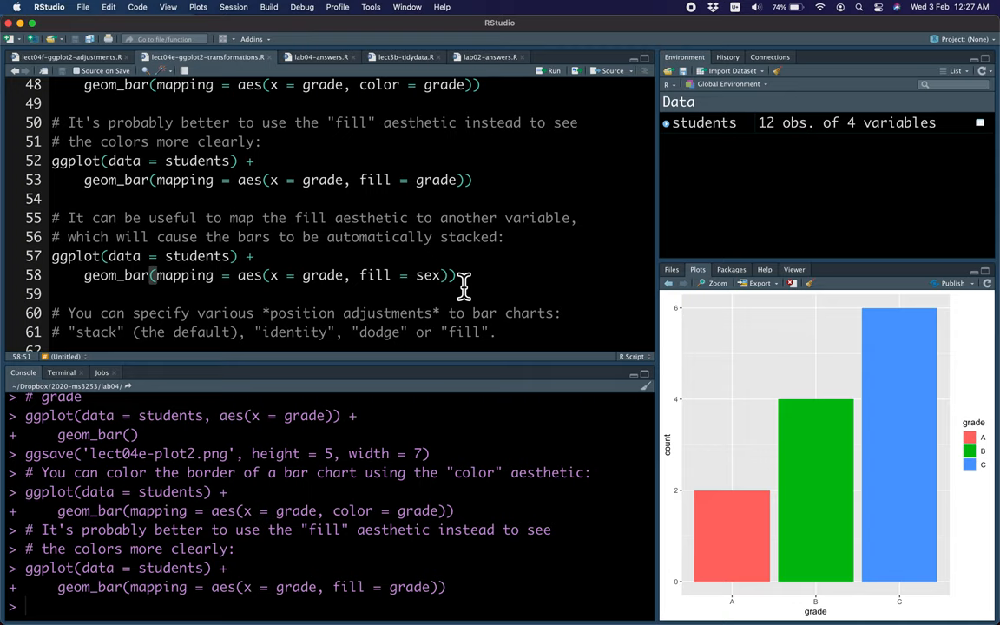
mouse_move(416, 287)
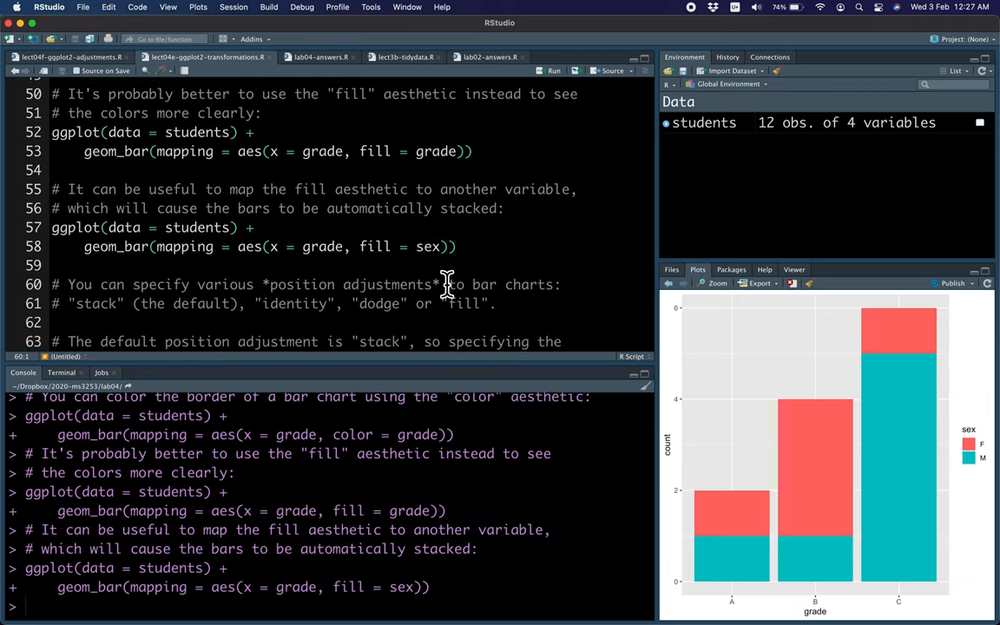
mouse_move(558, 293)
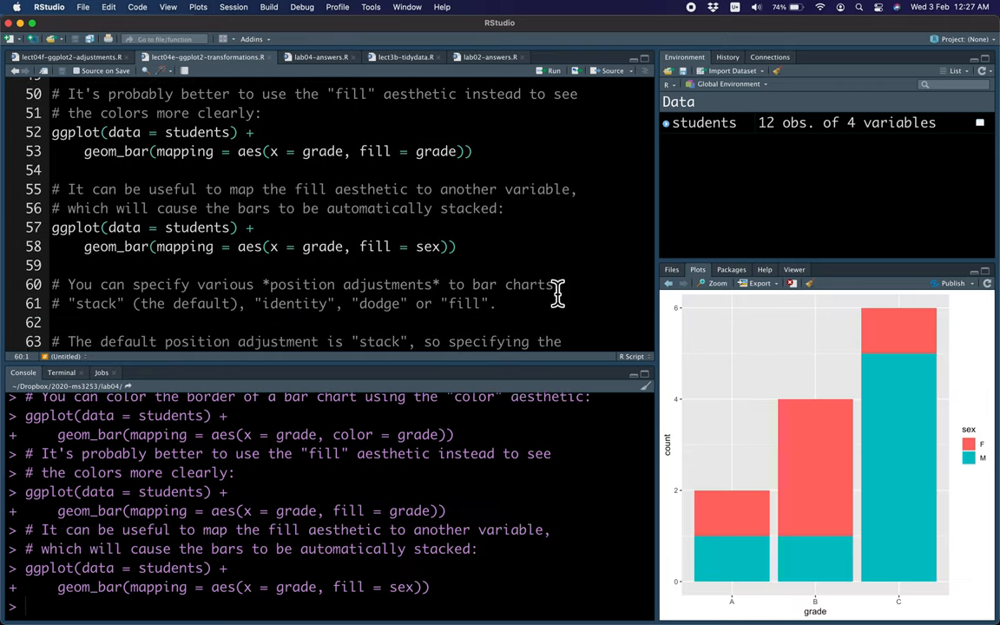
mouse_move(725, 547)
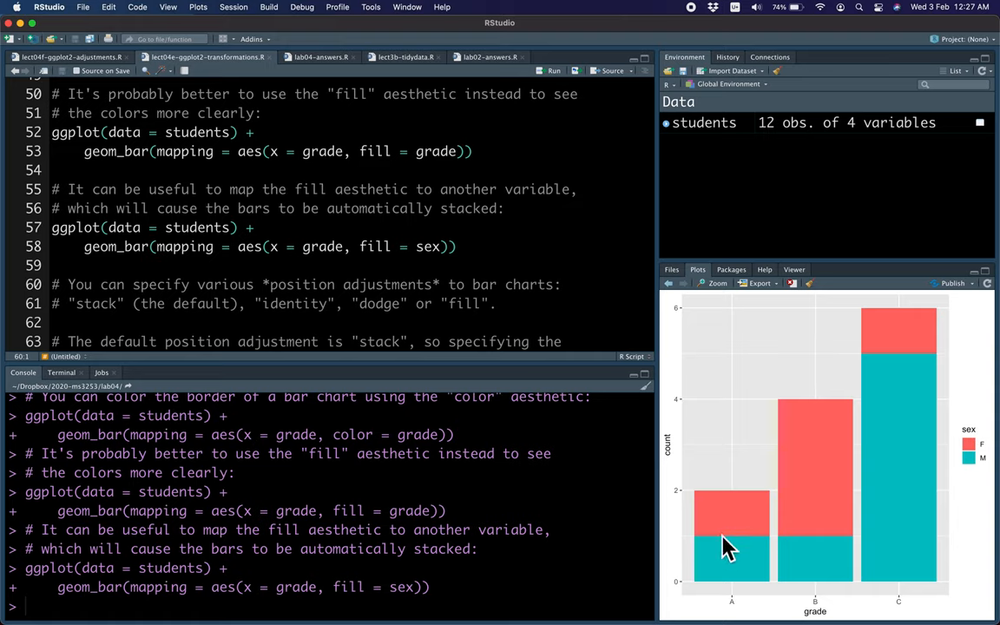
mouse_move(747, 578)
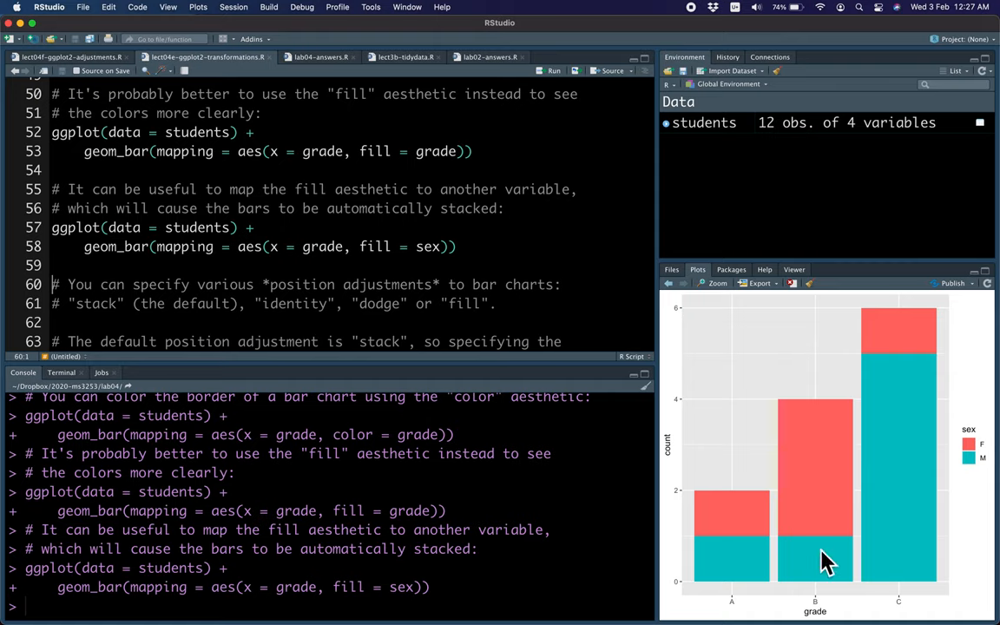
mouse_move(906, 320)
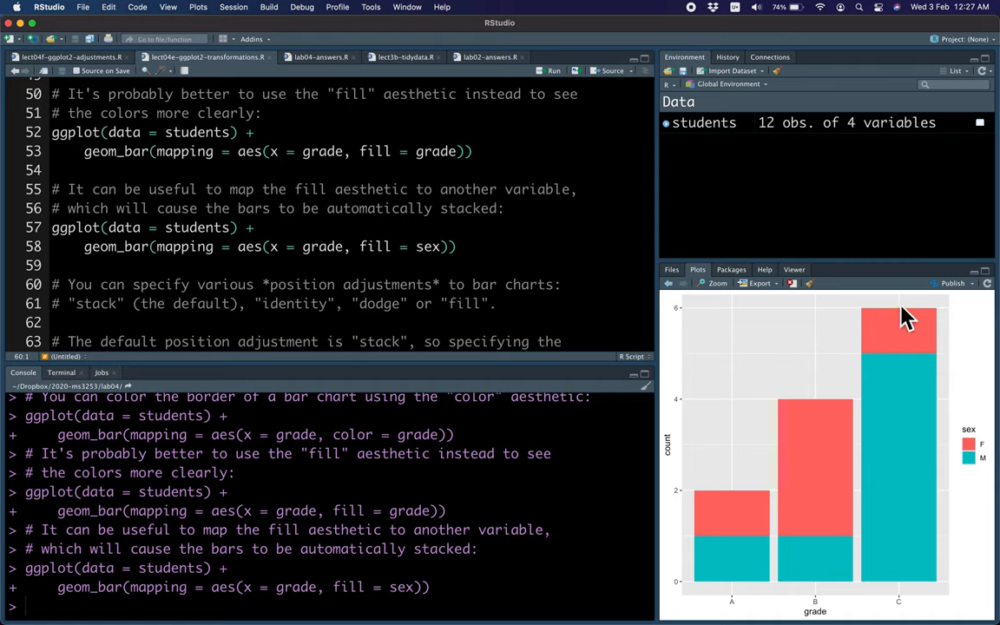
mouse_move(431, 300)
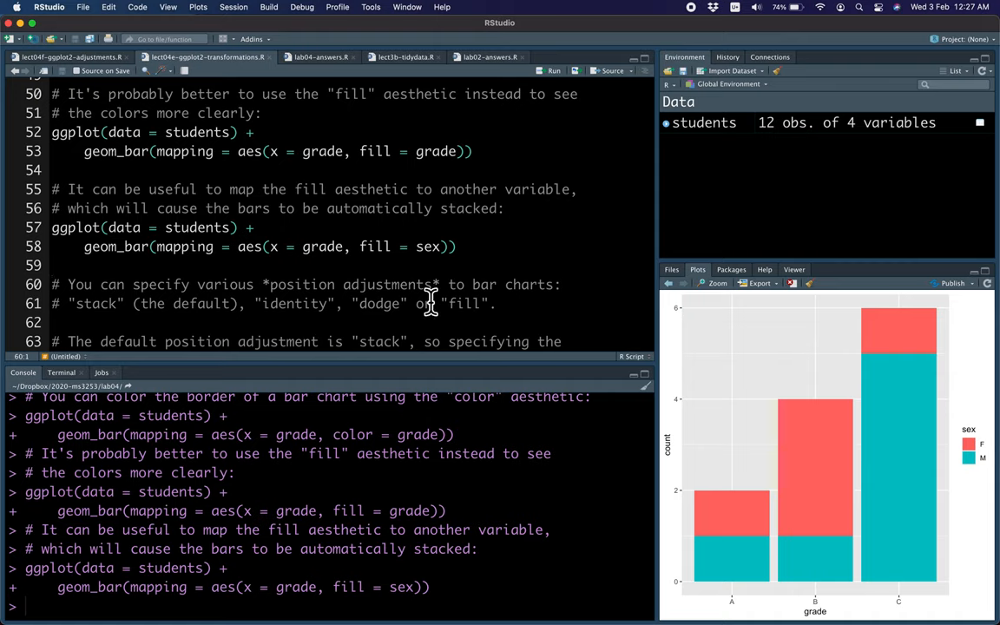
mouse_move(263, 314)
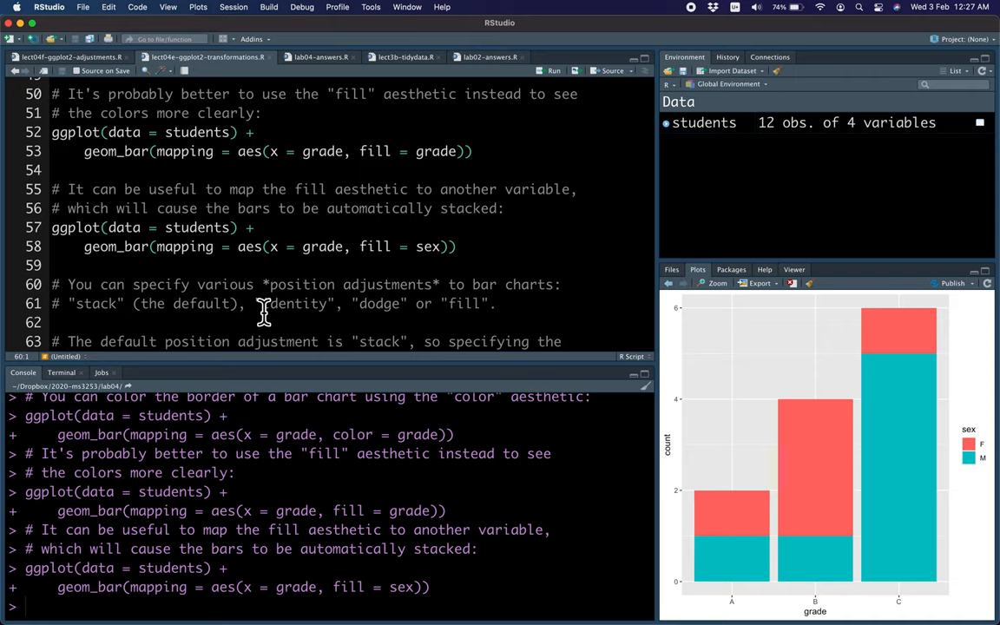
mouse_move(495, 304)
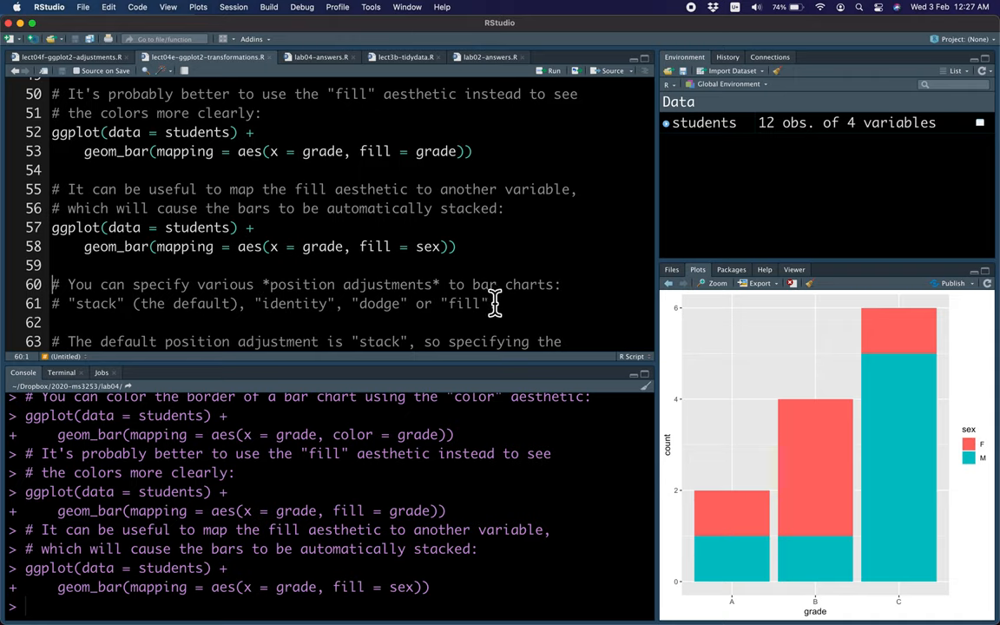
Scroll to the position = "stack" bar chart example.
scroll("down", 3)
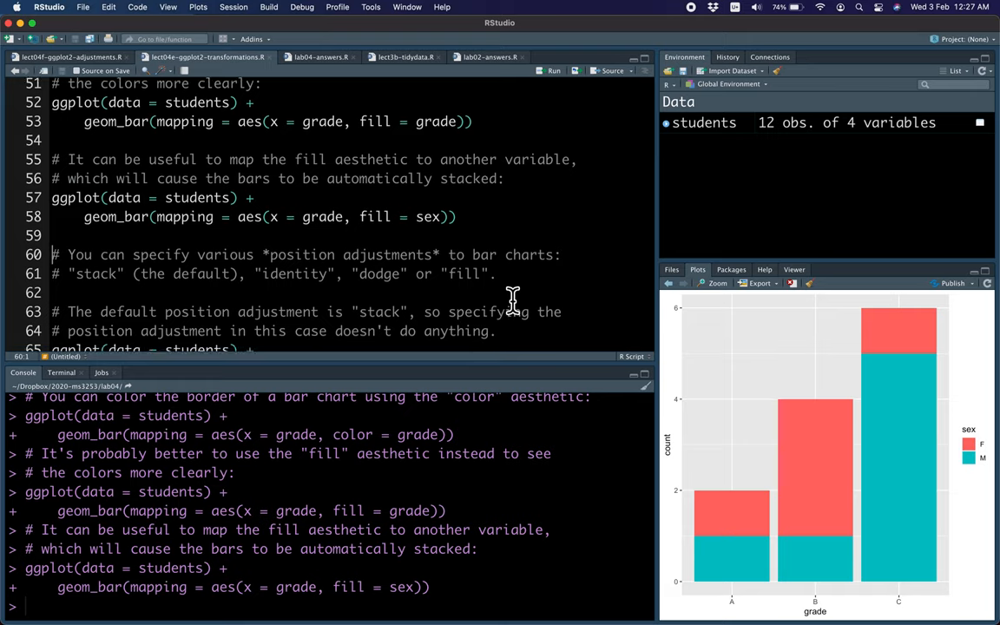
mouse_move(763, 549)
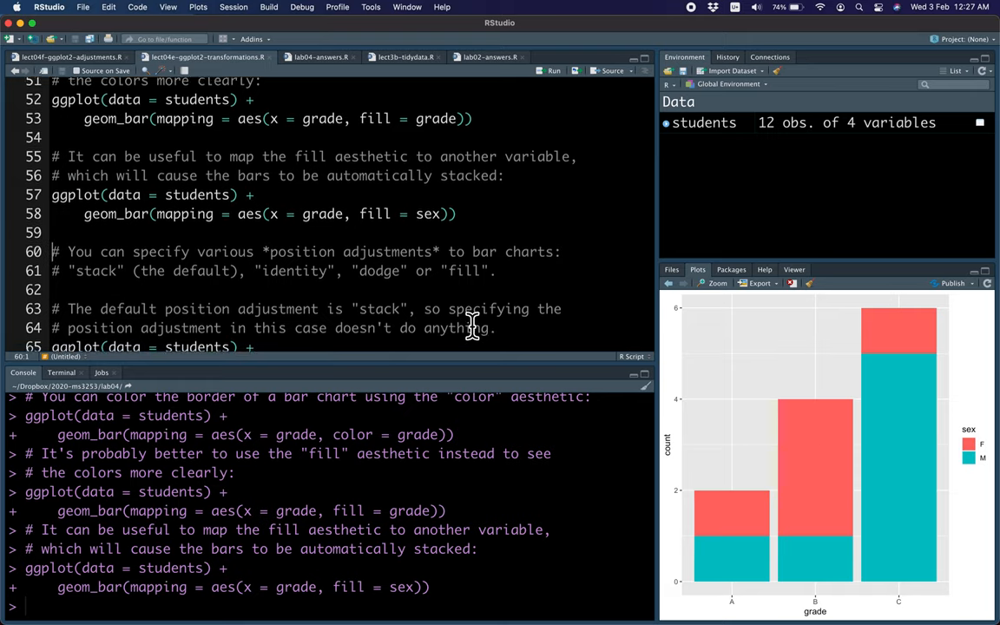
scroll("down", 3)
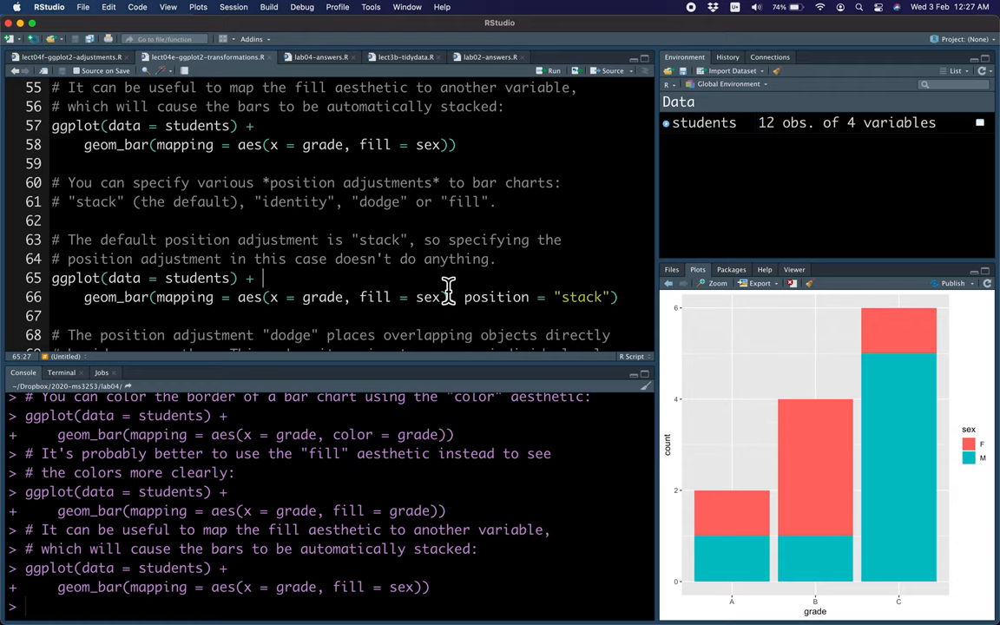
mouse_move(363, 254)
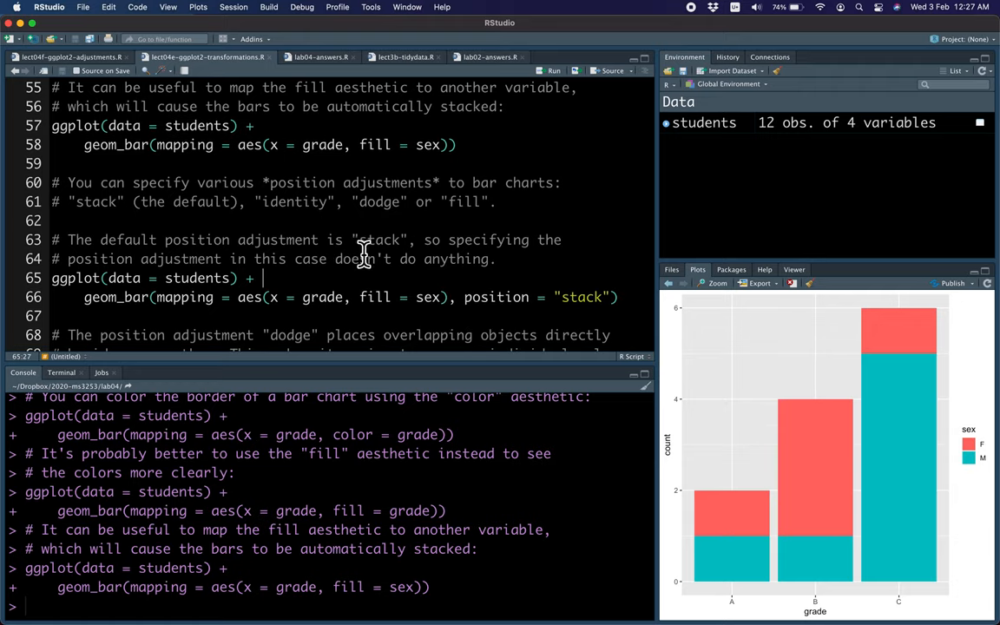
mouse_move(521, 293)
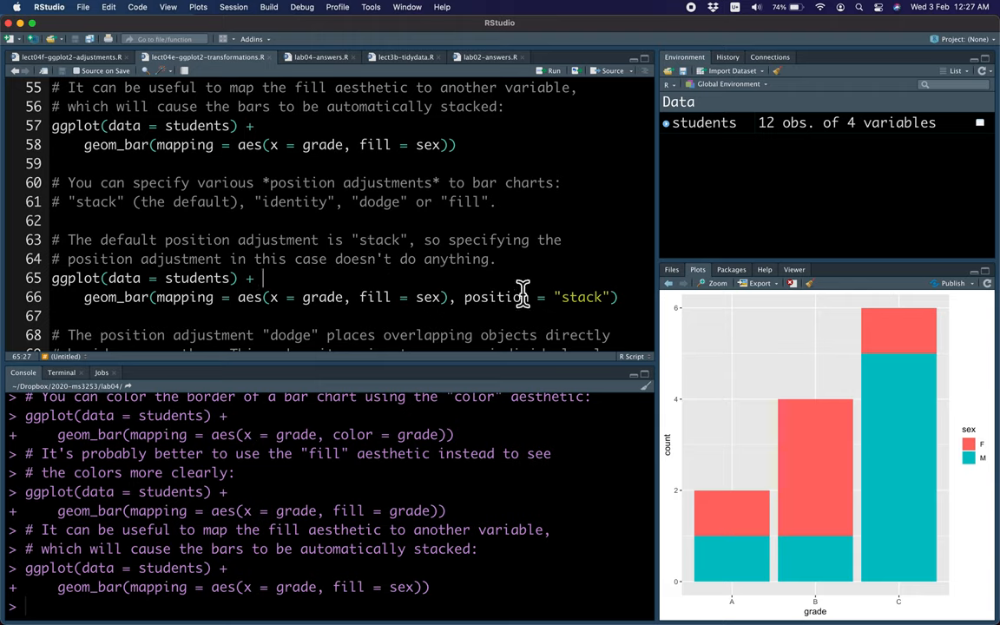
mouse_move(456, 309)
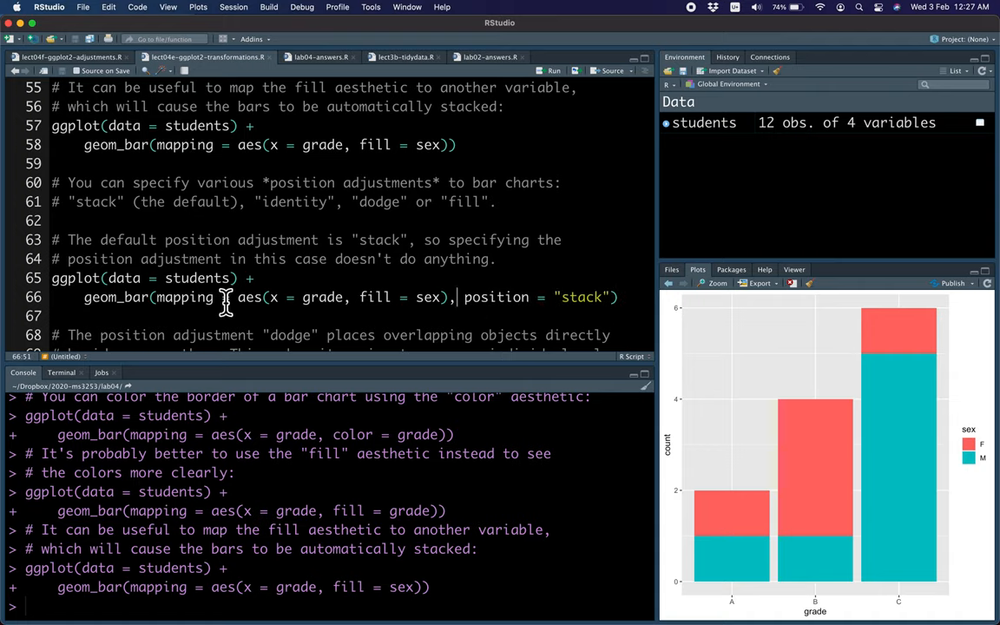
mouse_move(616, 308)
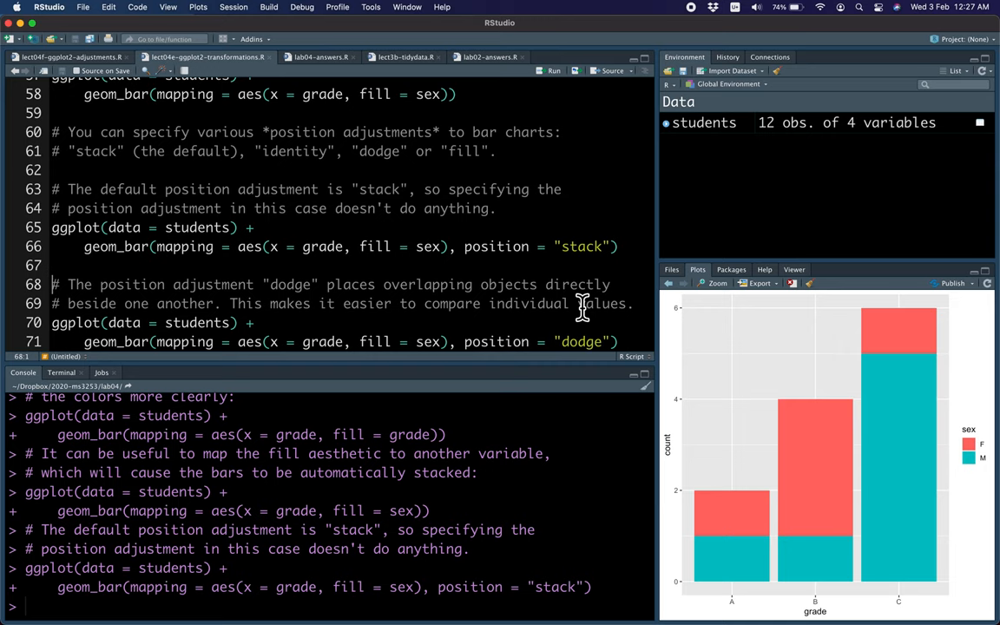
Scroll to the position = "dodge" bar chart example.
scroll("down", 3)
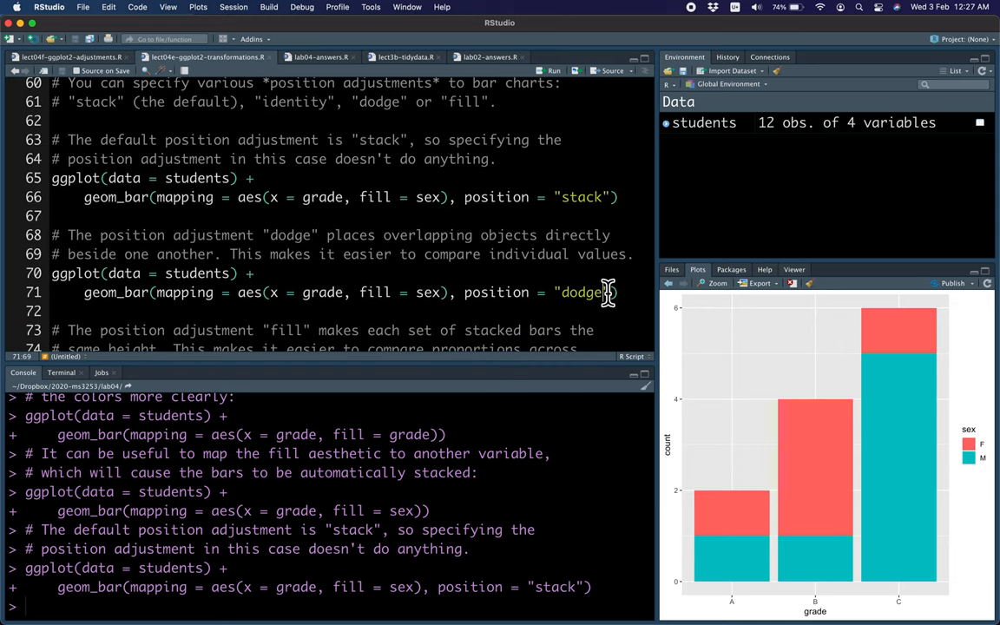
mouse_move(632, 292)
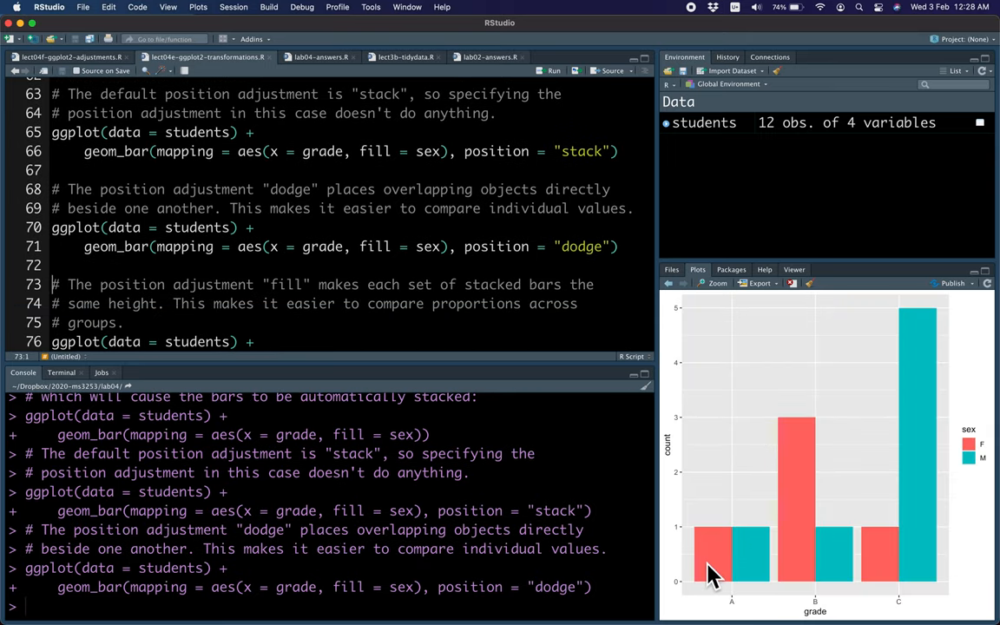
mouse_move(603, 437)
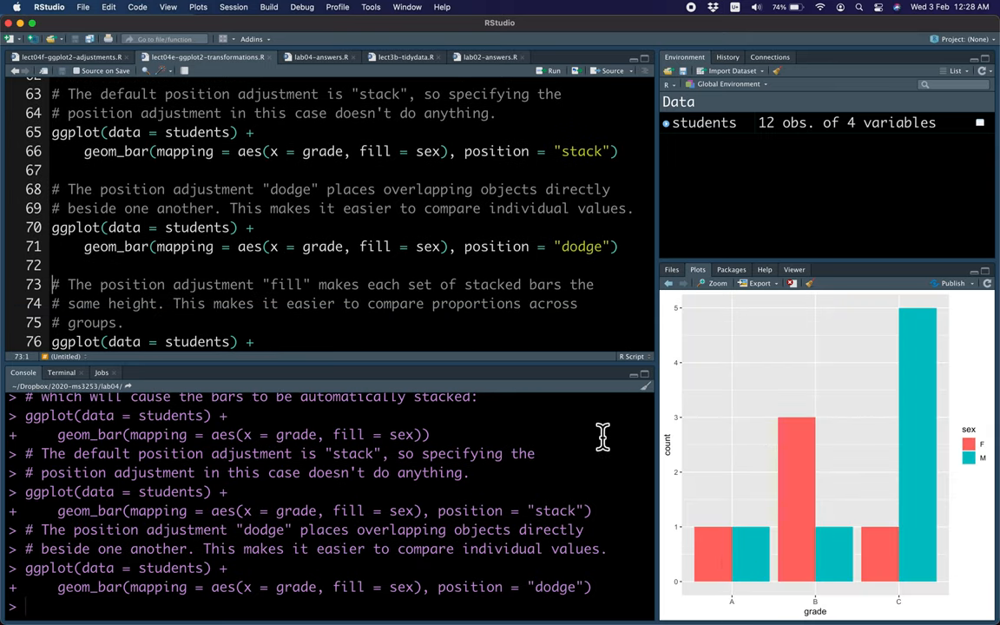
scroll("down", 3)
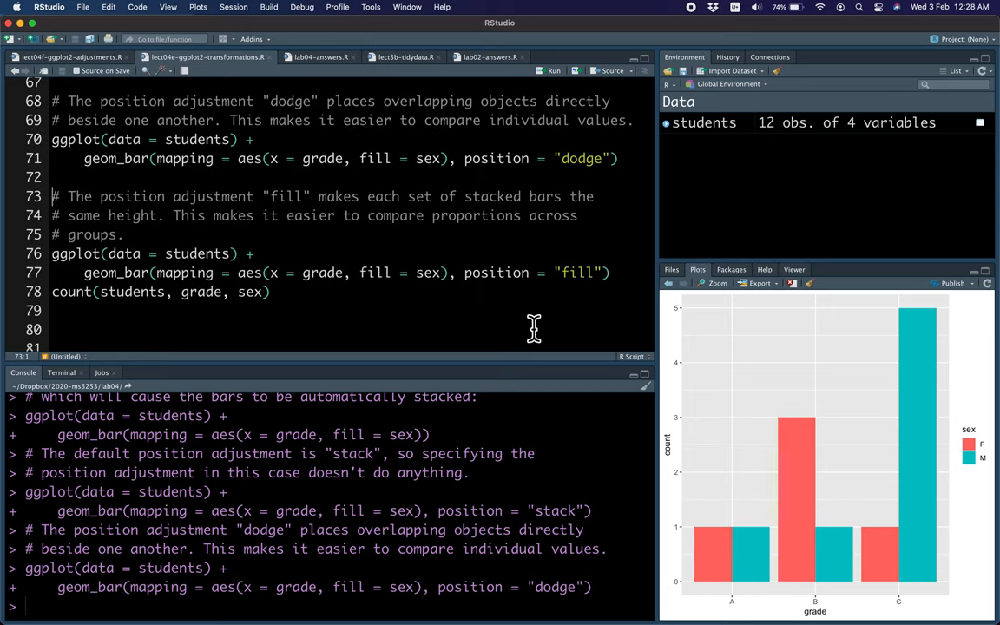
mouse_move(649, 470)
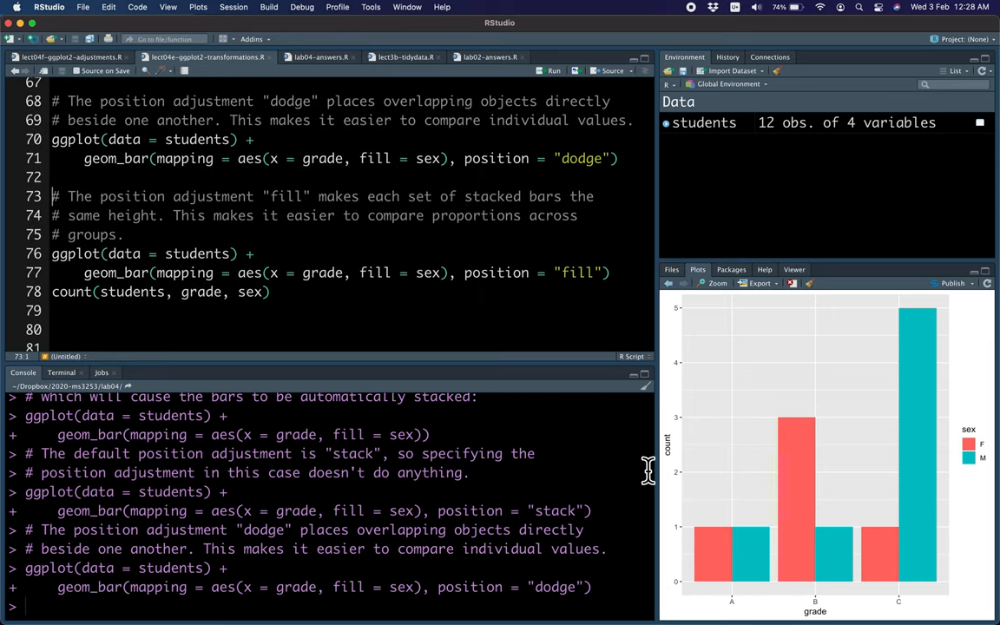
mouse_move(763, 590)
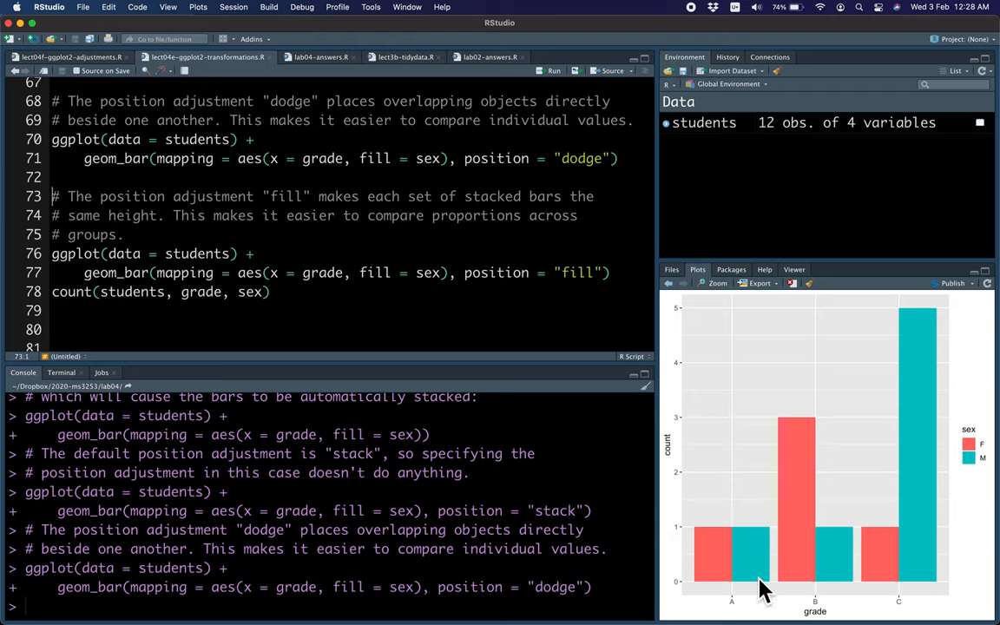
mouse_move(803, 443)
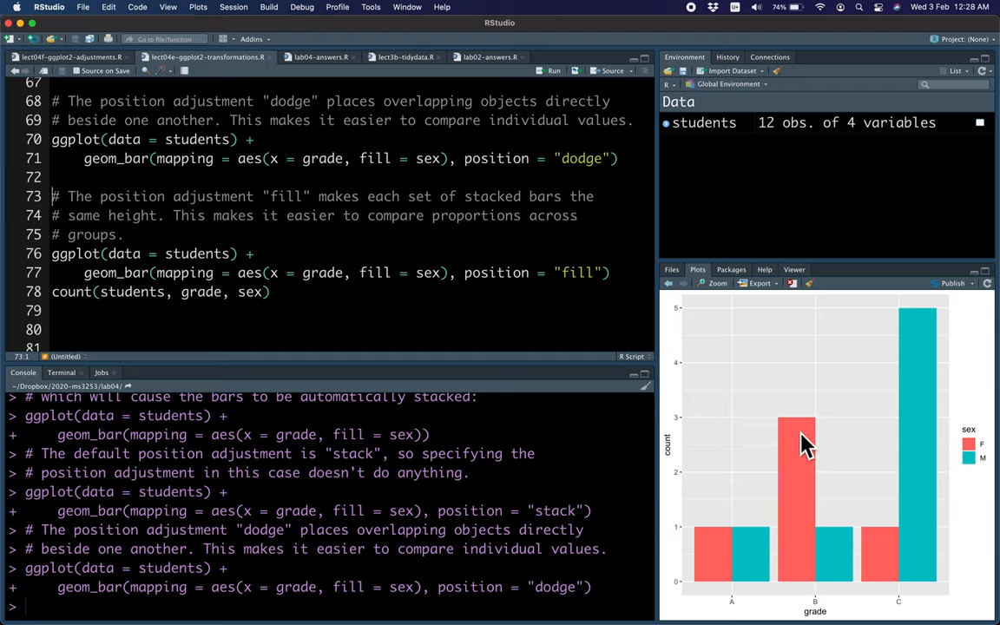
mouse_move(850, 562)
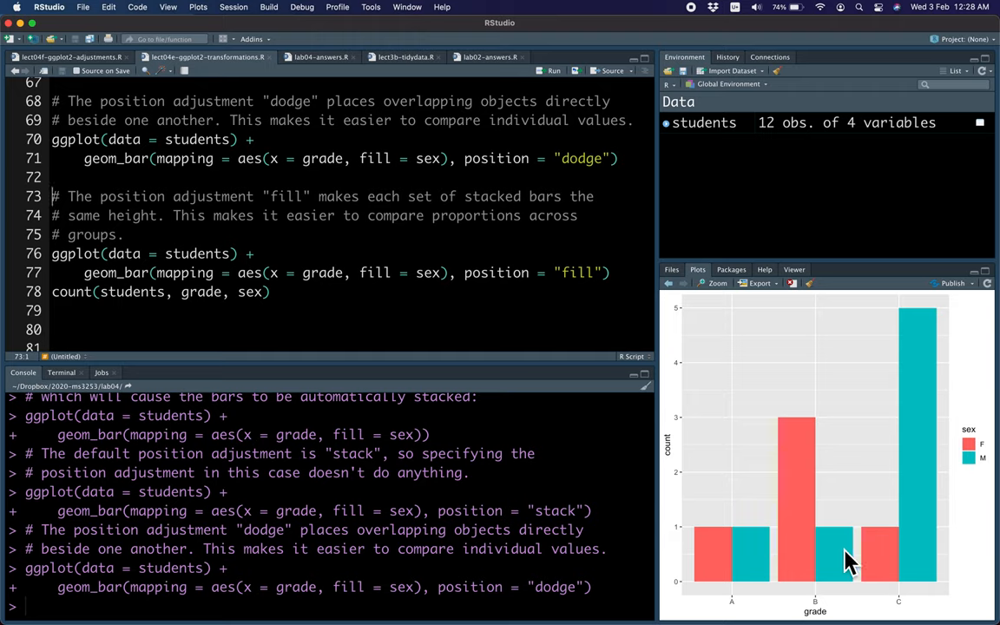
mouse_move(895, 565)
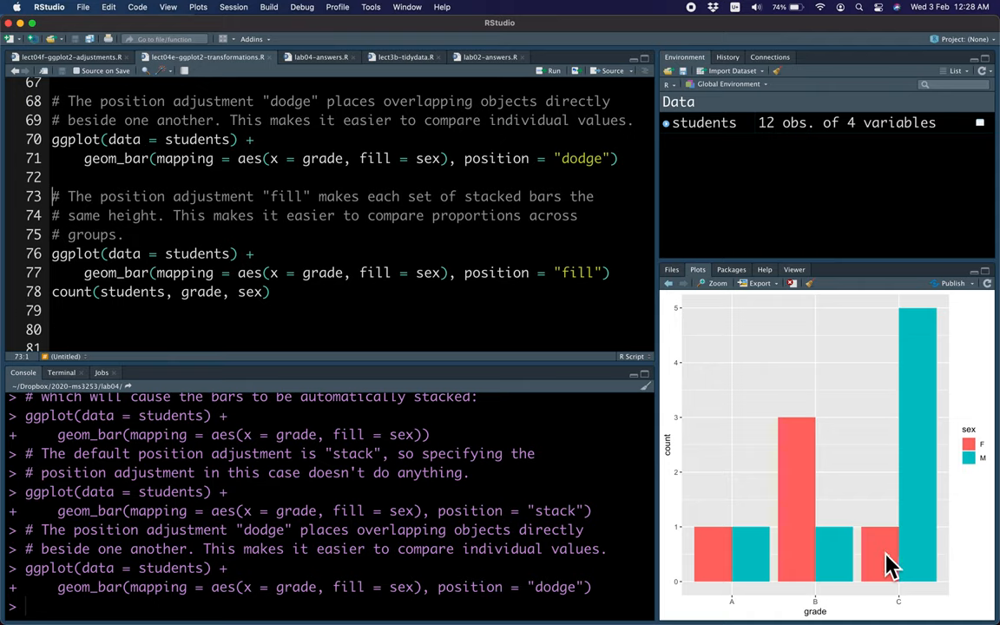
mouse_move(920, 534)
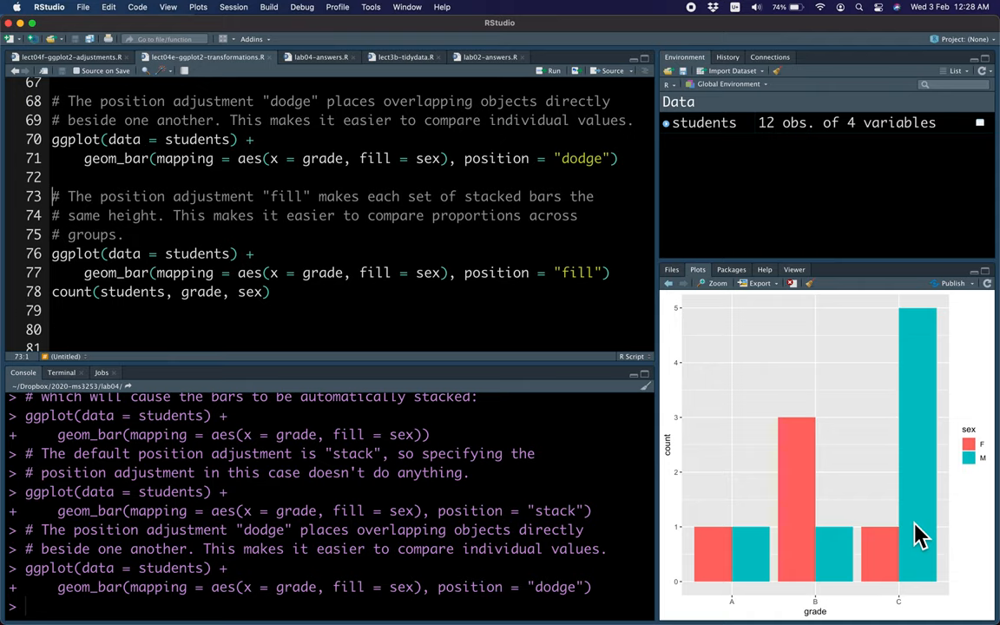
mouse_move(584, 419)
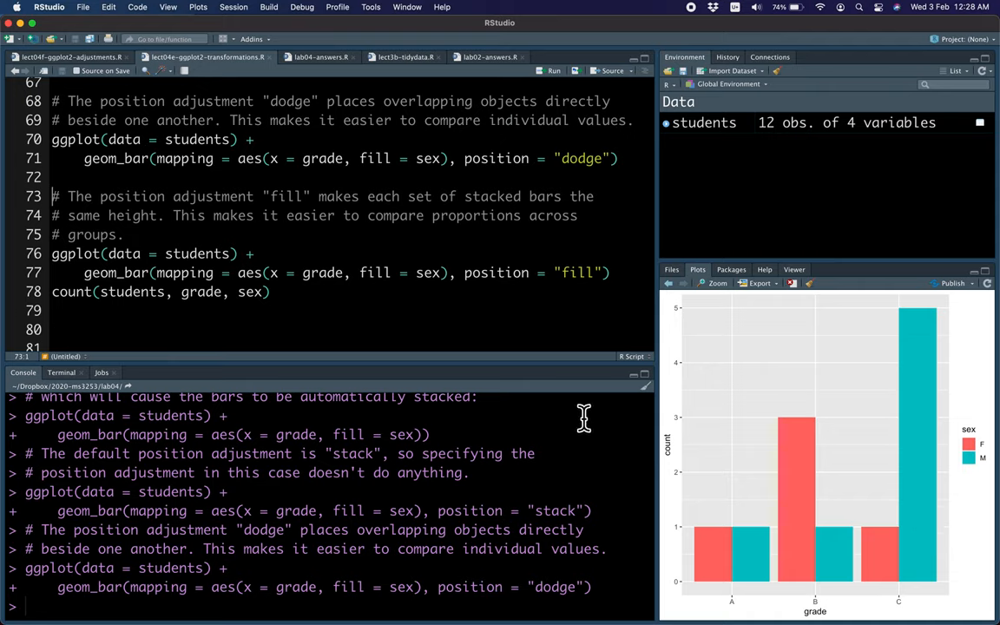
mouse_move(586, 253)
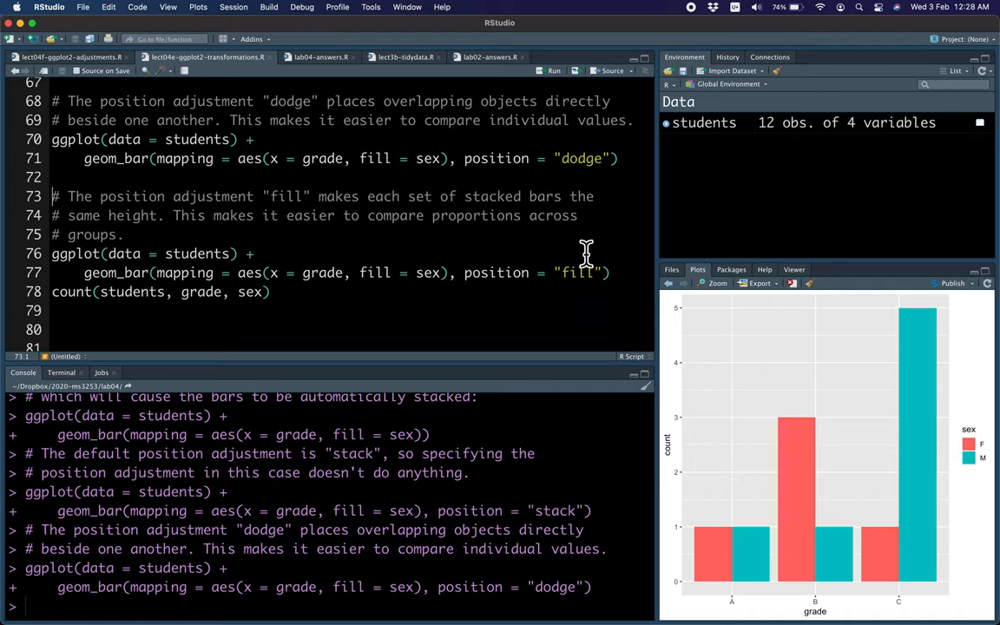
Select the position = "fill" ggplot code to run it.
left_click(261, 254)
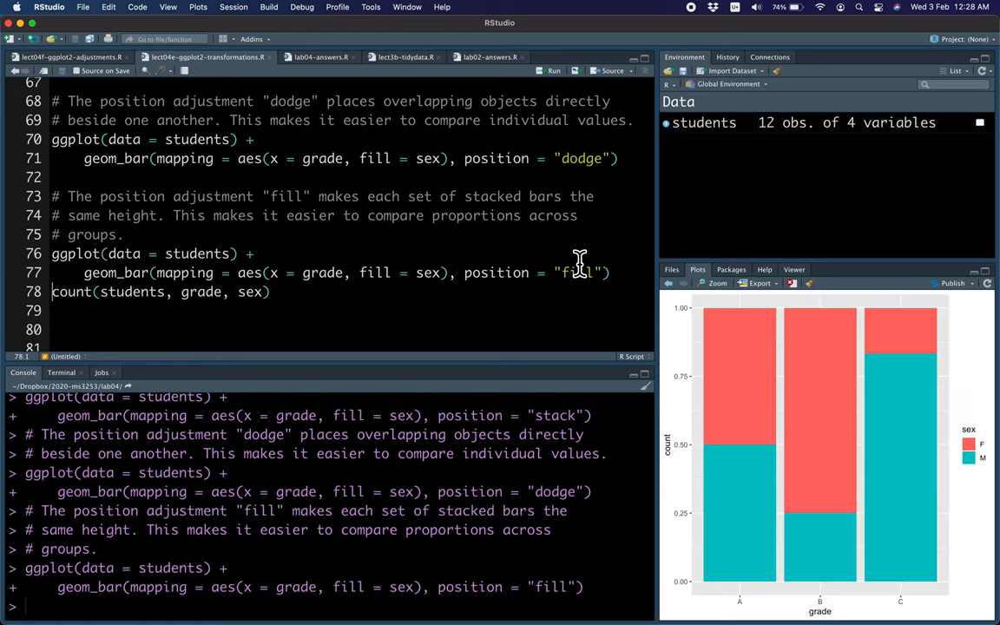
mouse_move(401, 264)
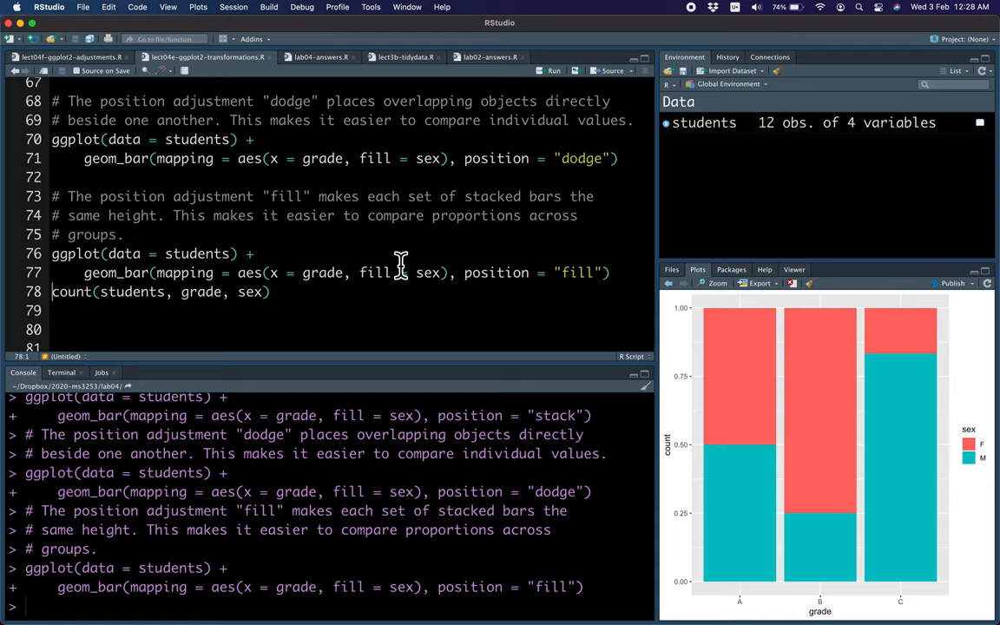
mouse_move(740, 605)
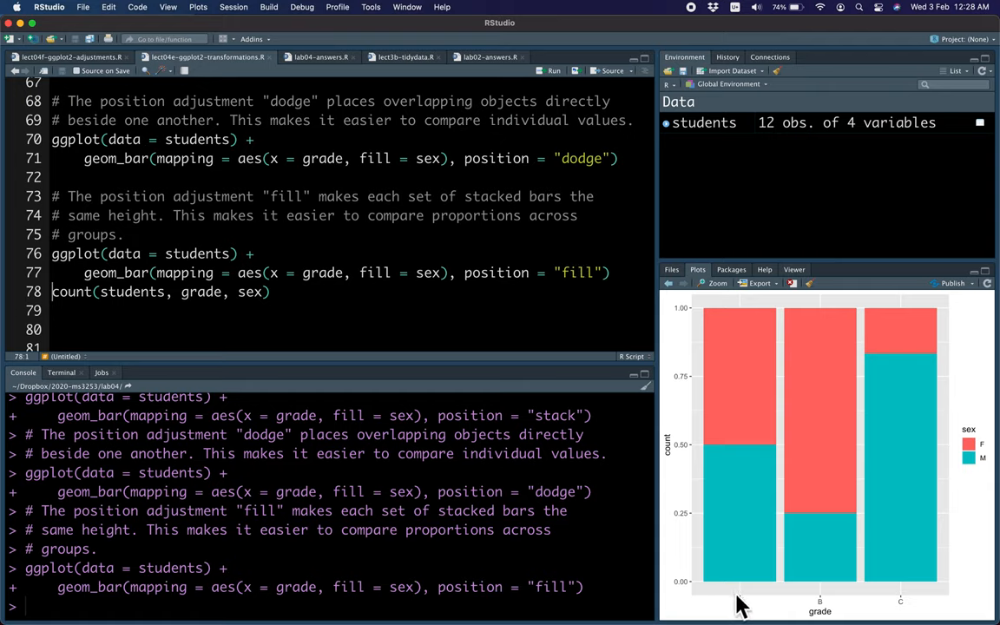
mouse_move(719, 337)
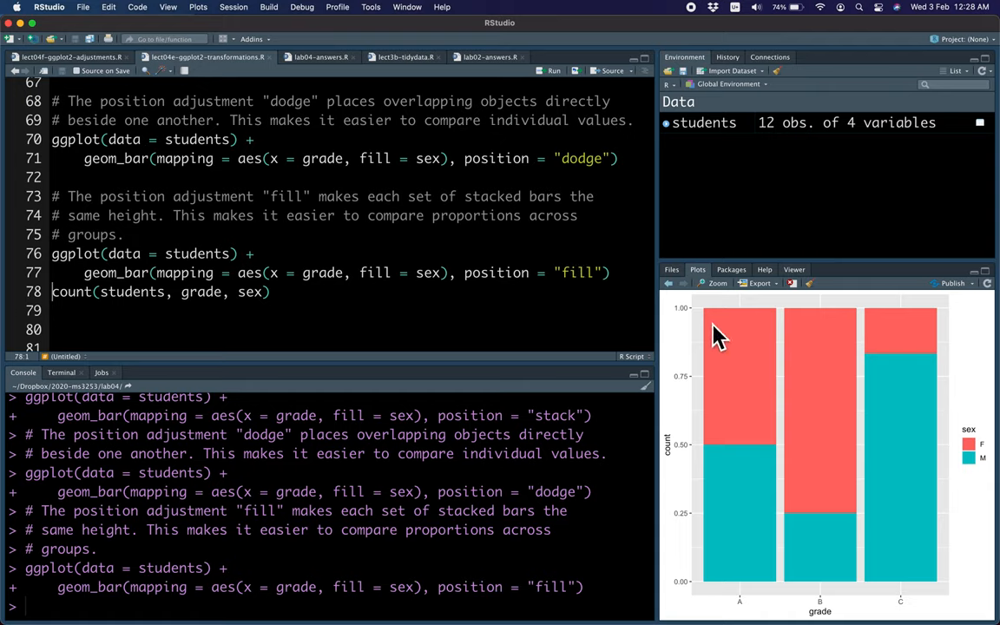
mouse_move(749, 549)
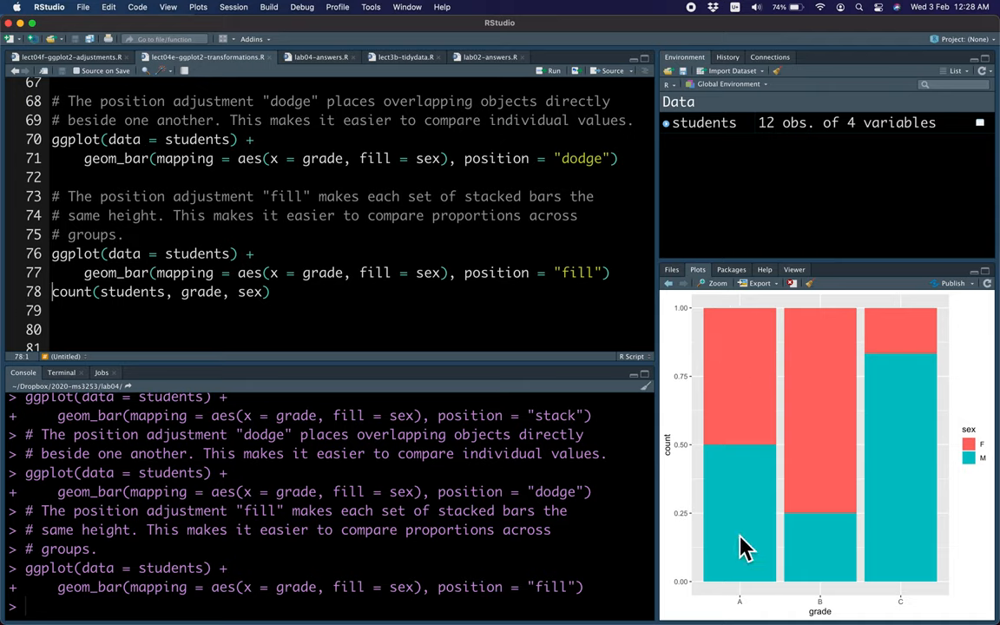
mouse_move(764, 369)
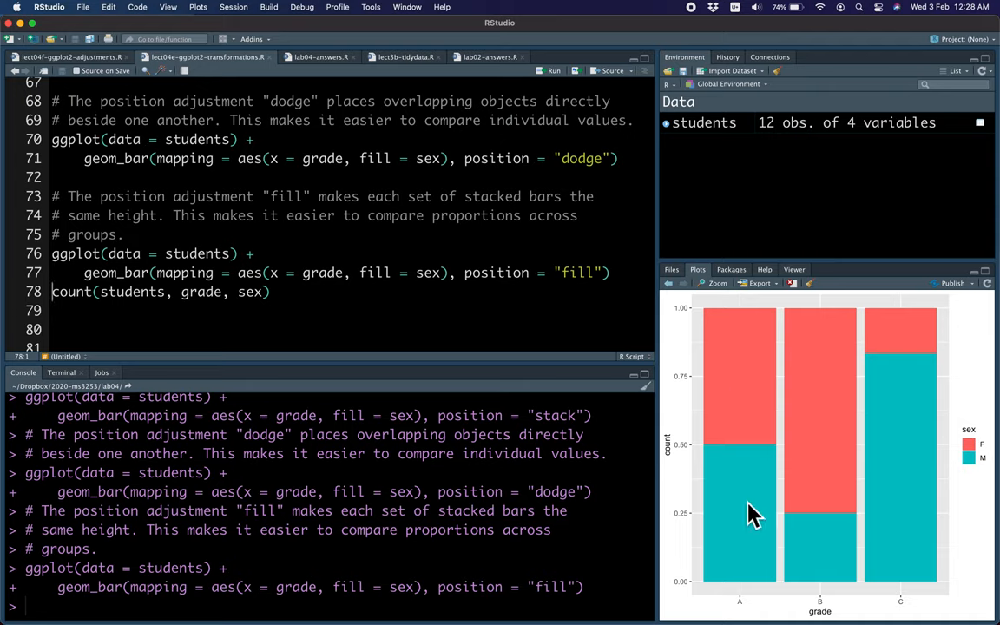
mouse_move(833, 417)
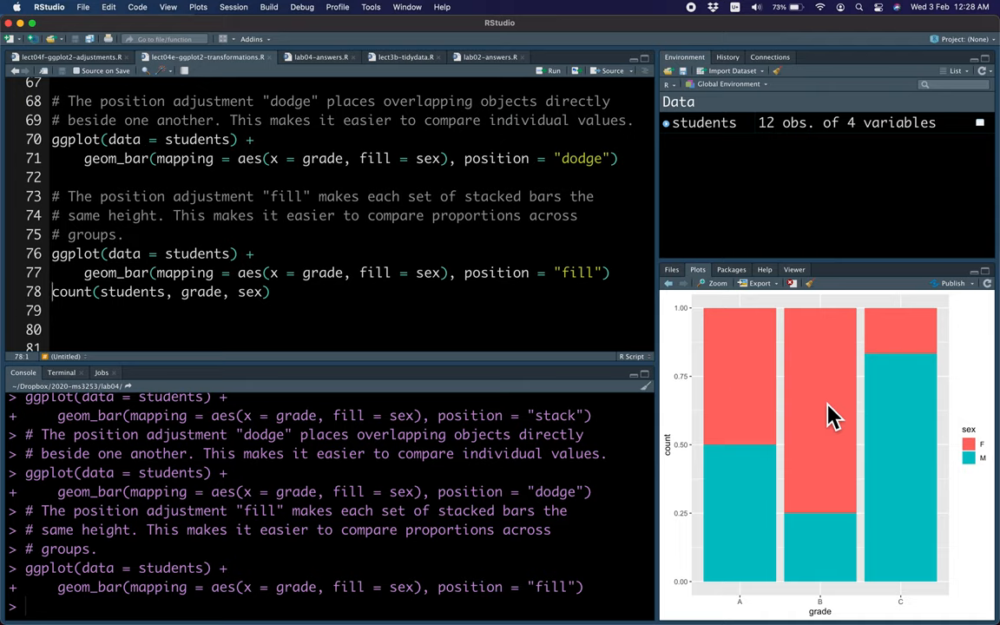
mouse_move(840, 539)
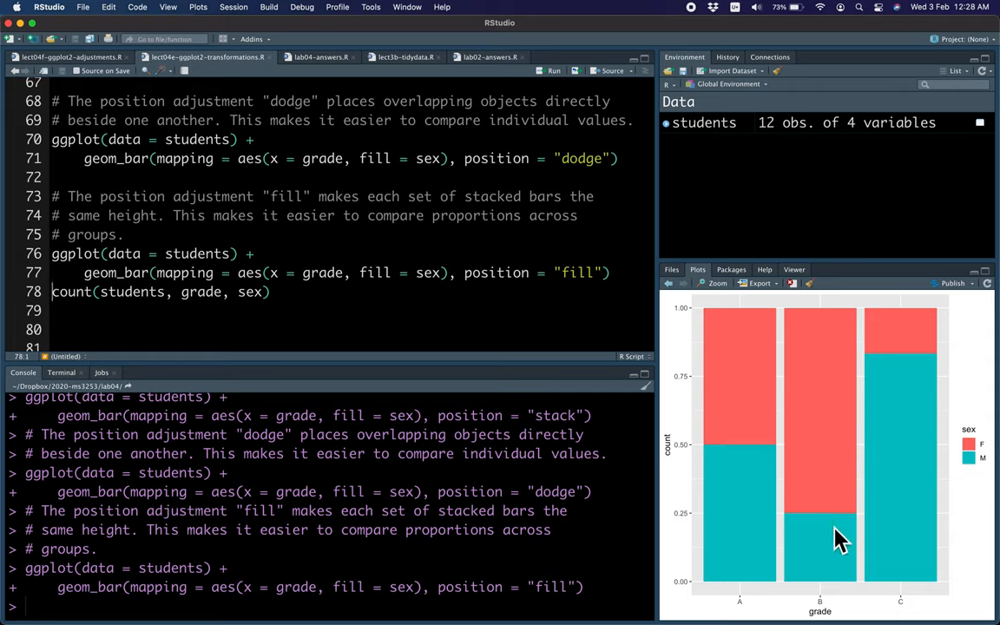
mouse_move(830, 558)
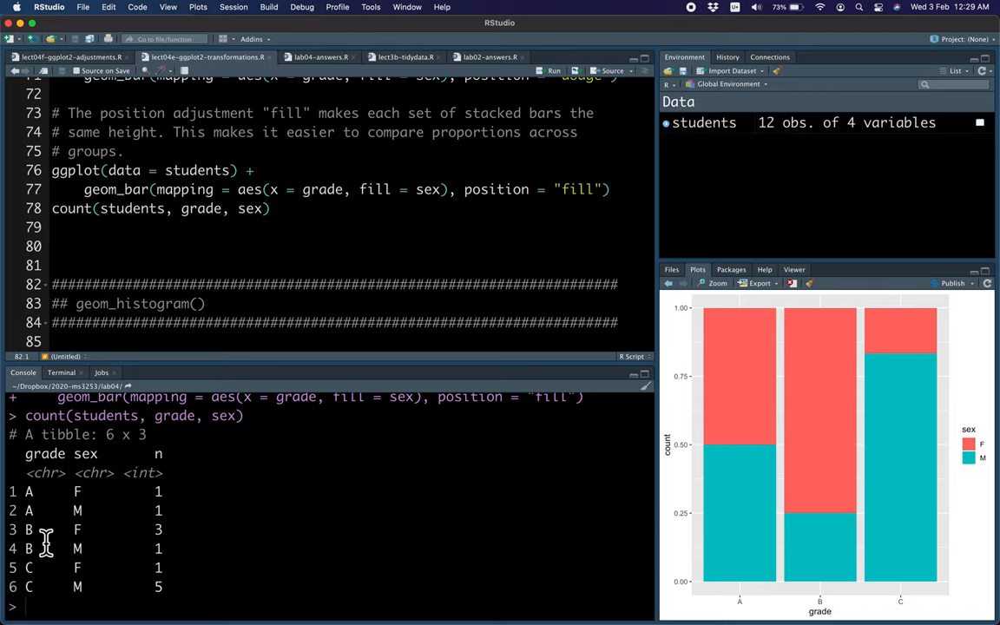
mouse_move(705, 499)
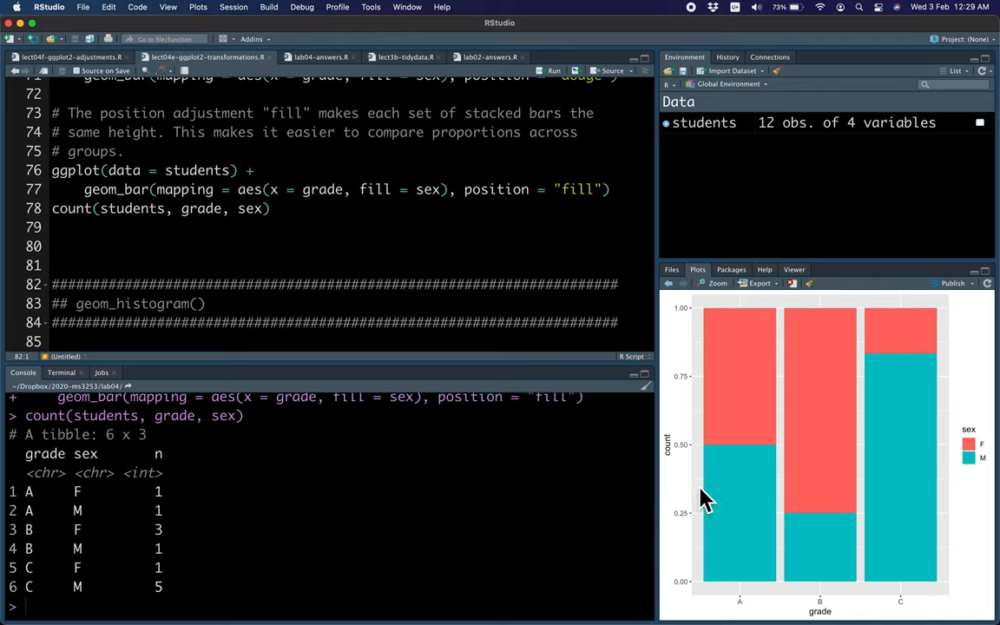
mouse_move(751, 408)
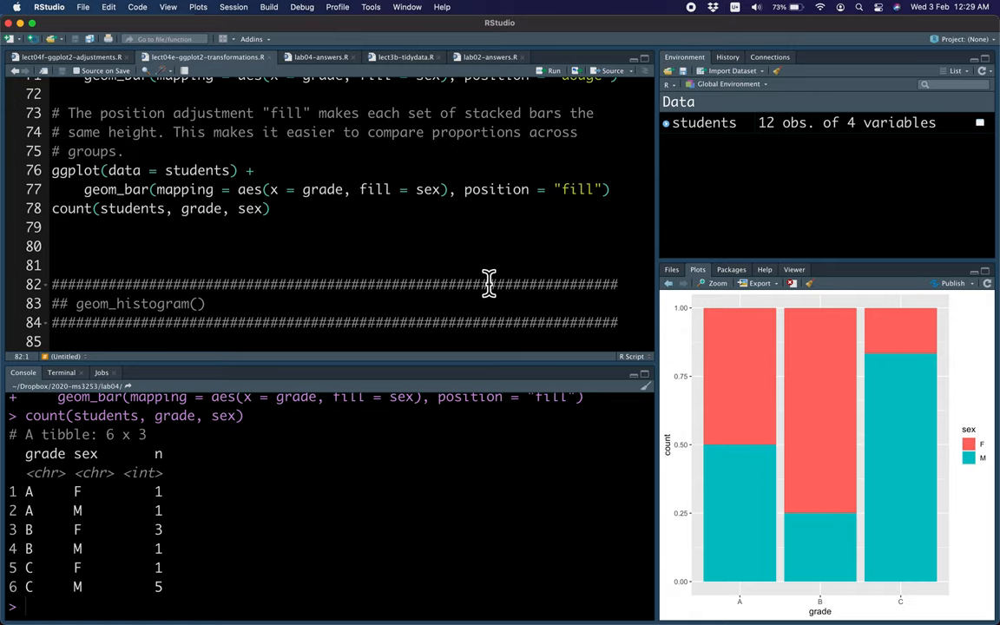
Scroll the script down to the geom_histogram diamonds section.
scroll("down", 3)
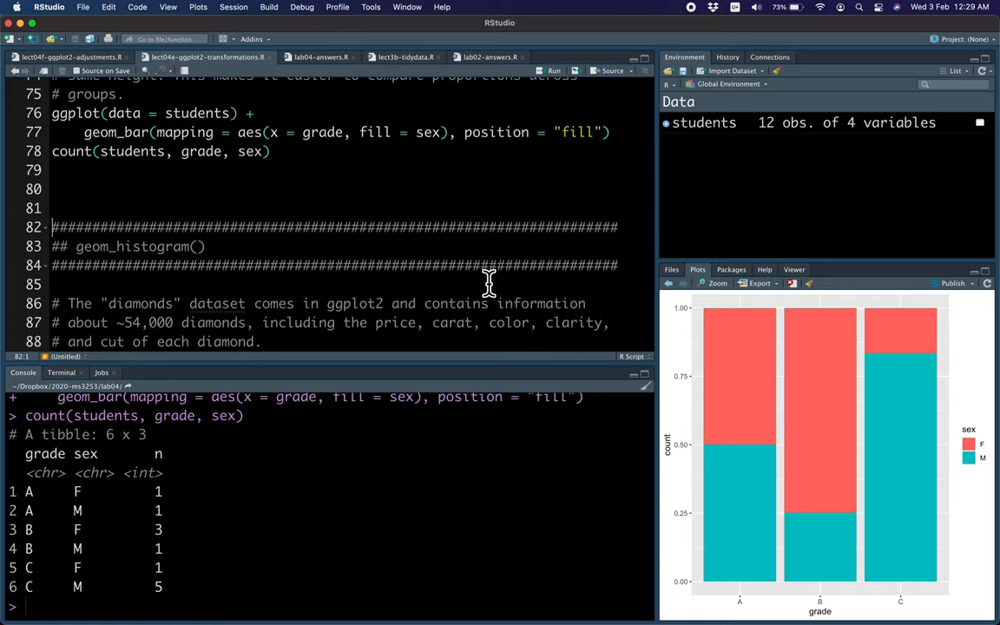
scroll("down", 3)
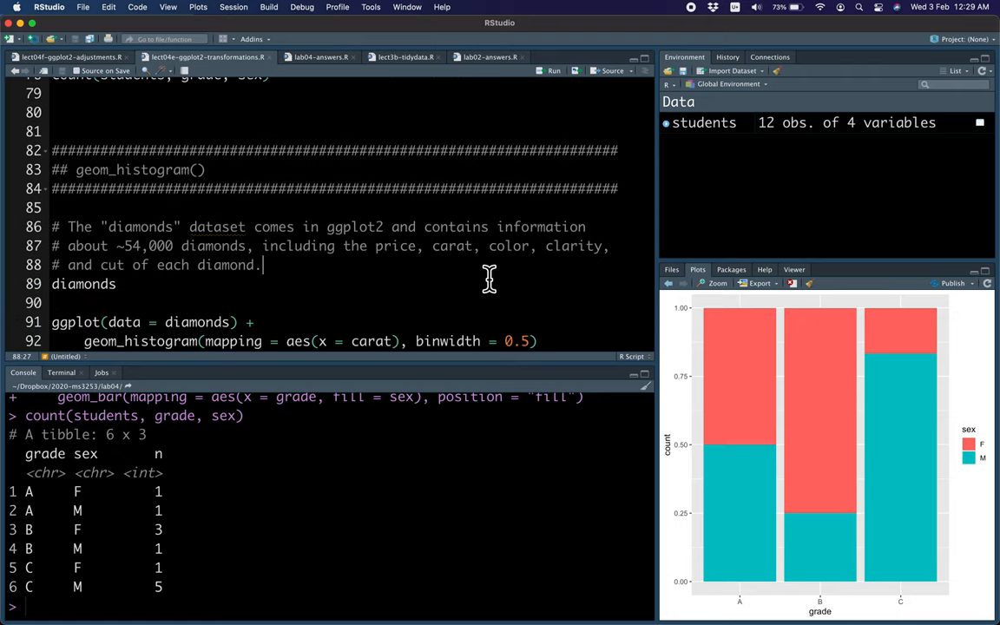
mouse_move(279, 174)
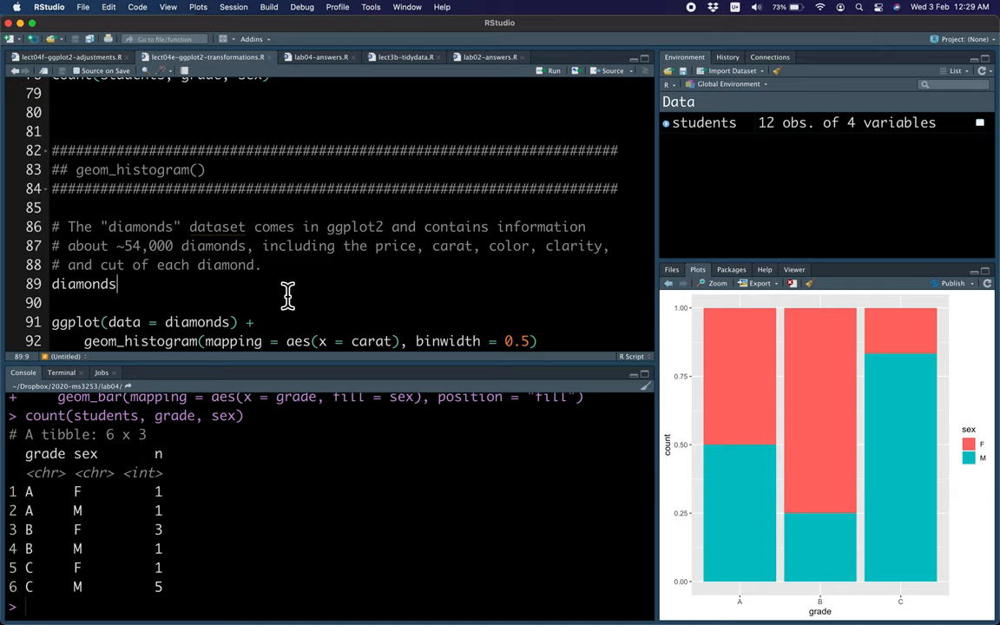
mouse_move(354, 233)
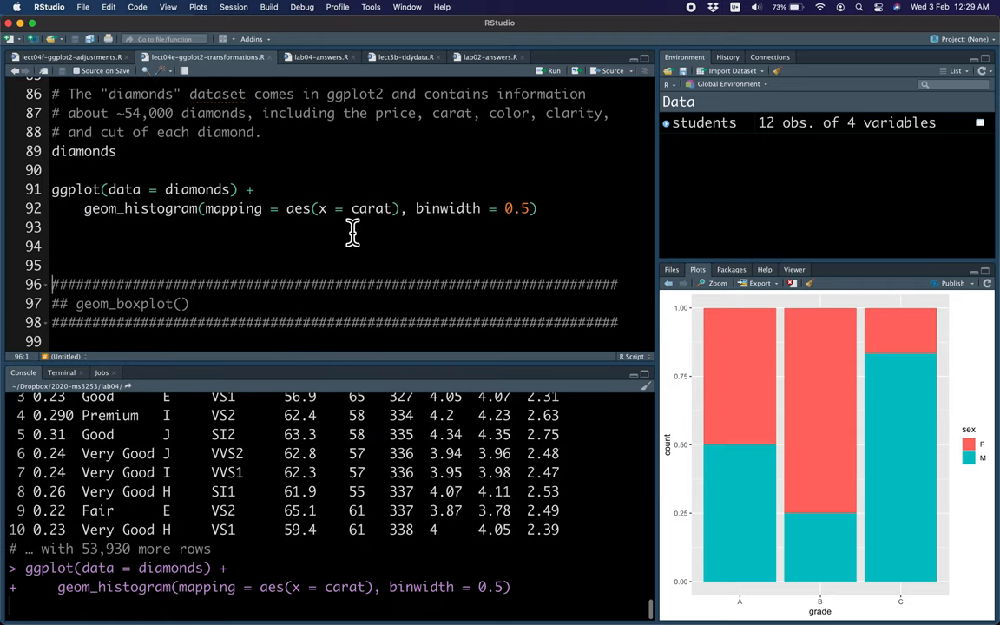
Highlight the binwidth = 0.5 argument in the carat geom_histogram code.
left_click(551, 70)
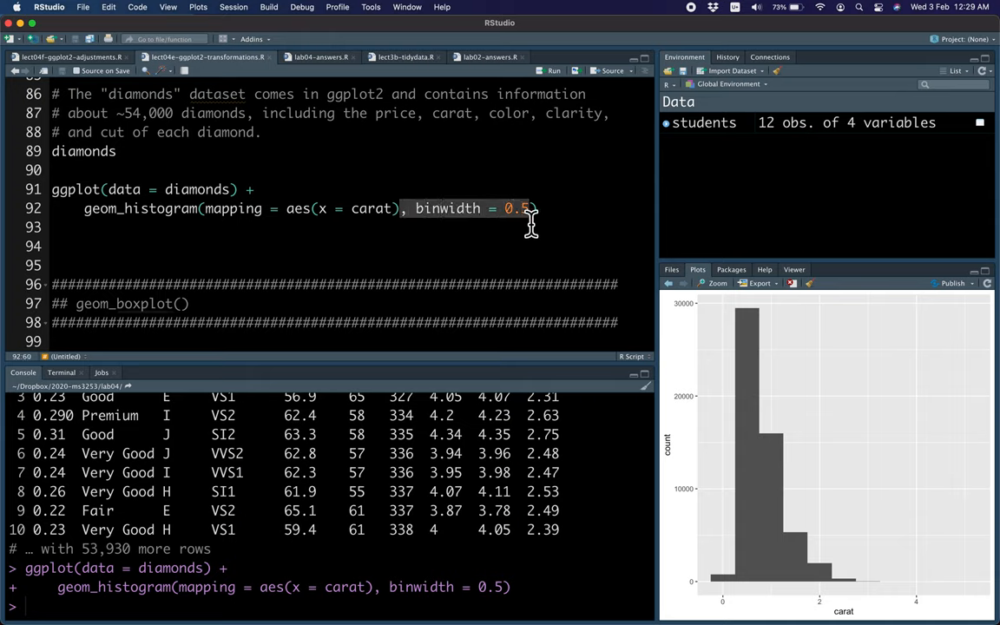
mouse_move(726, 590)
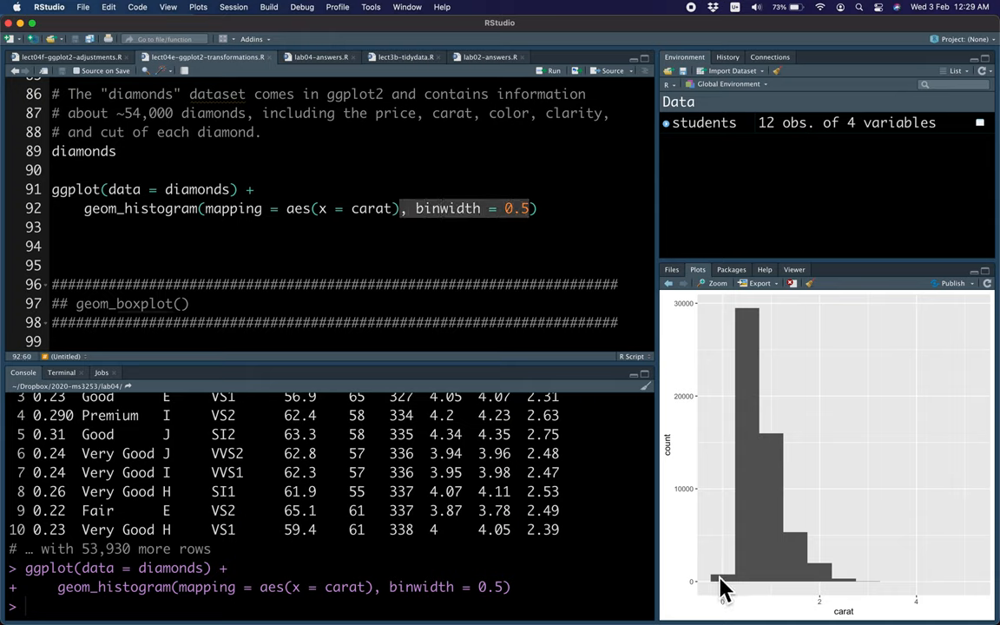
mouse_move(730, 599)
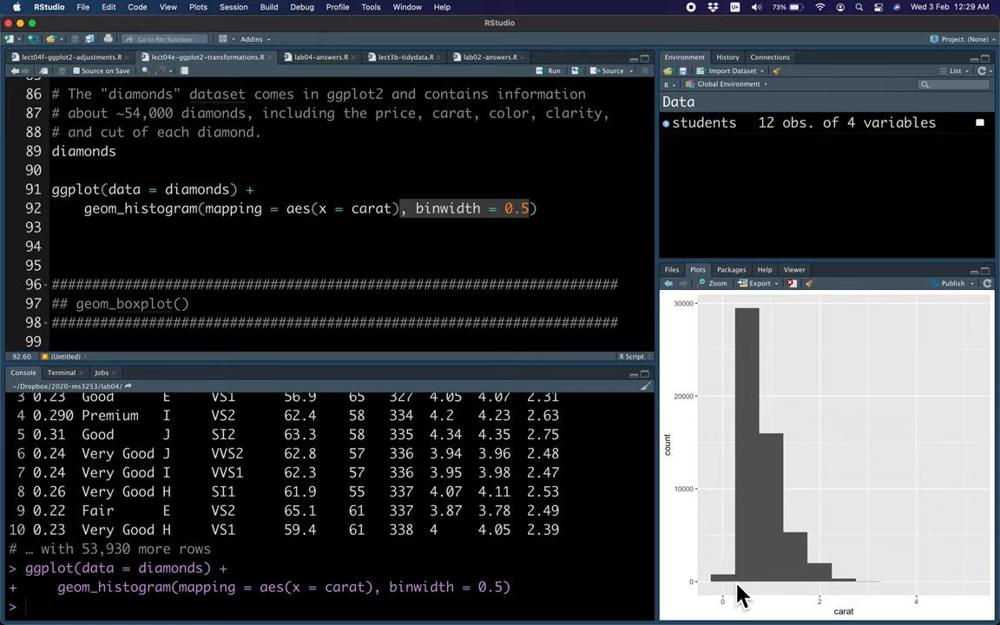
mouse_move(825, 611)
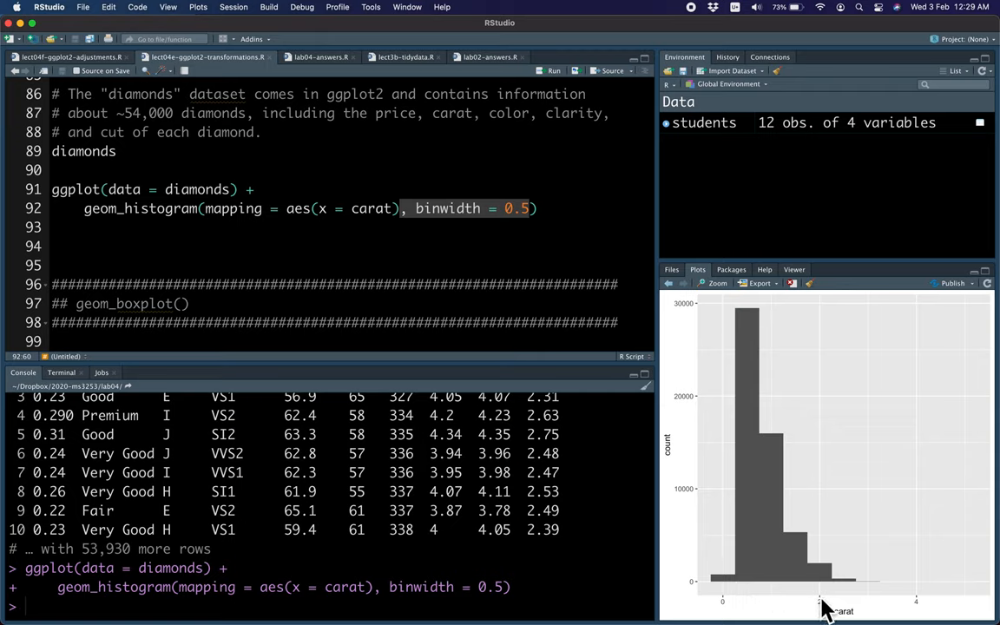
mouse_move(743, 607)
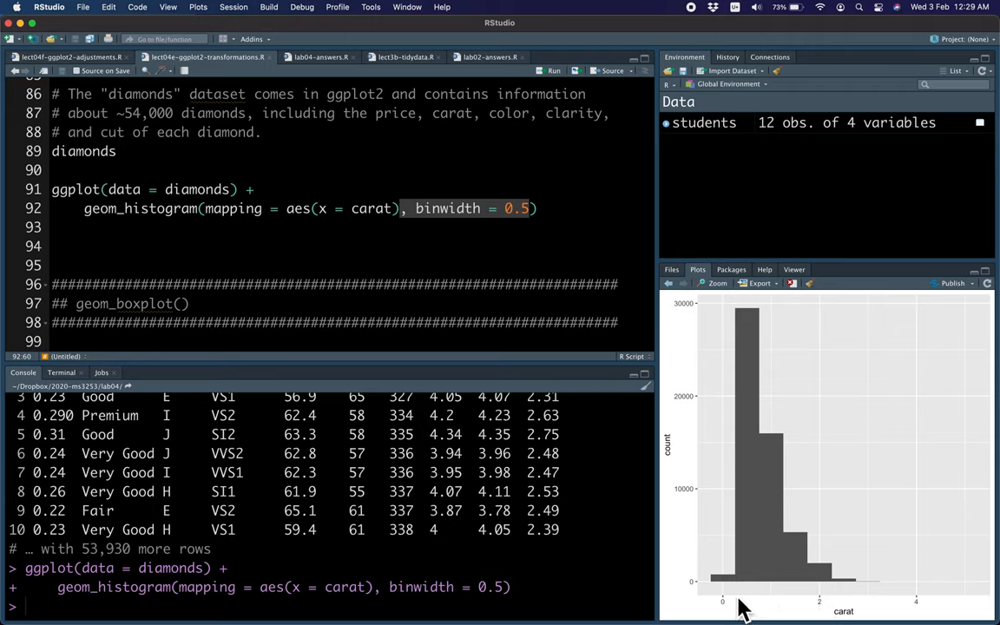
mouse_move(747, 599)
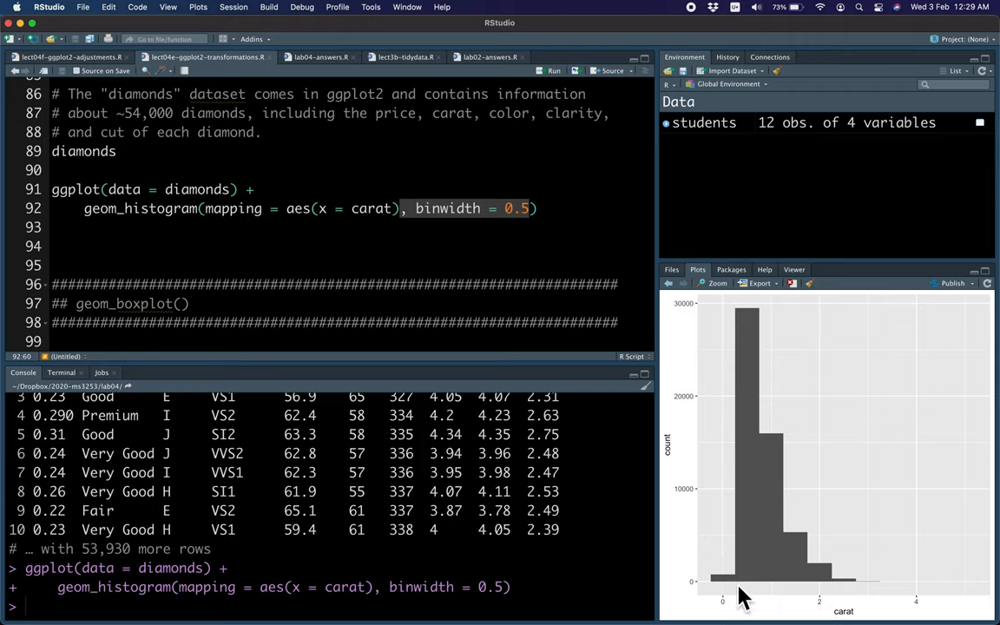
mouse_move(736, 599)
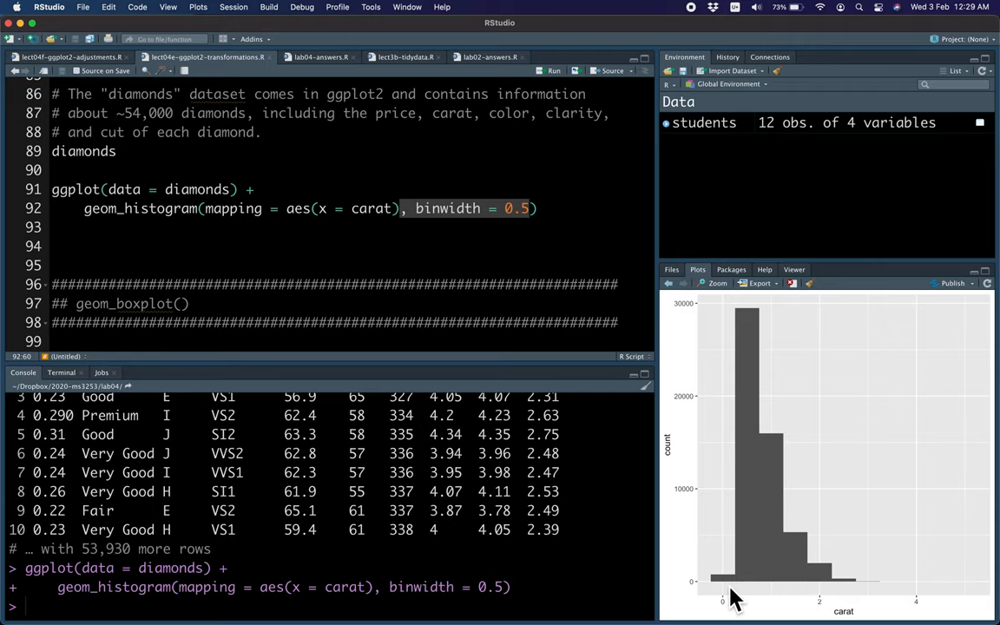
mouse_move(554, 341)
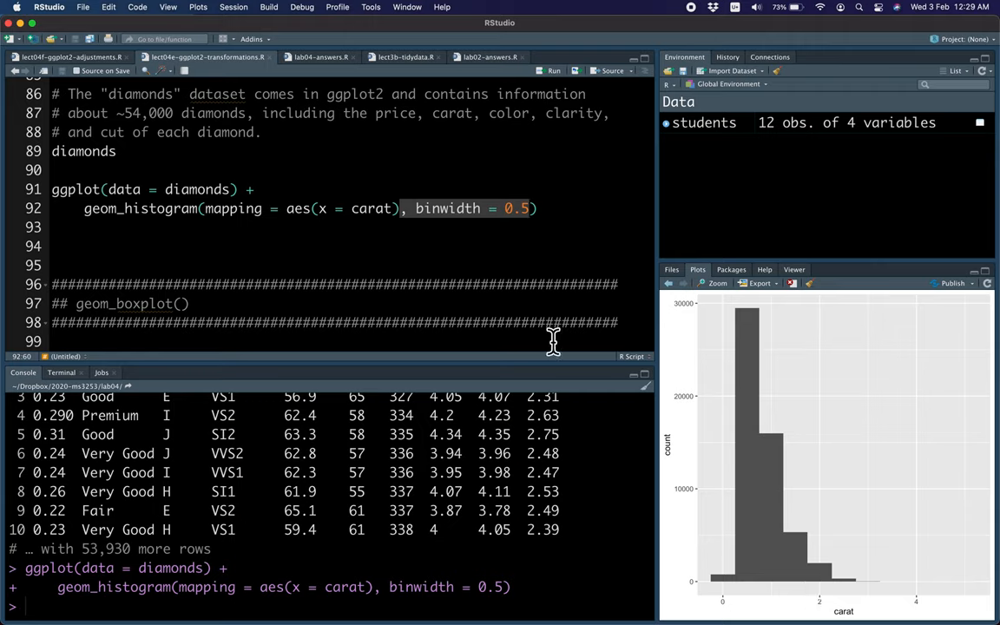
mouse_move(603, 414)
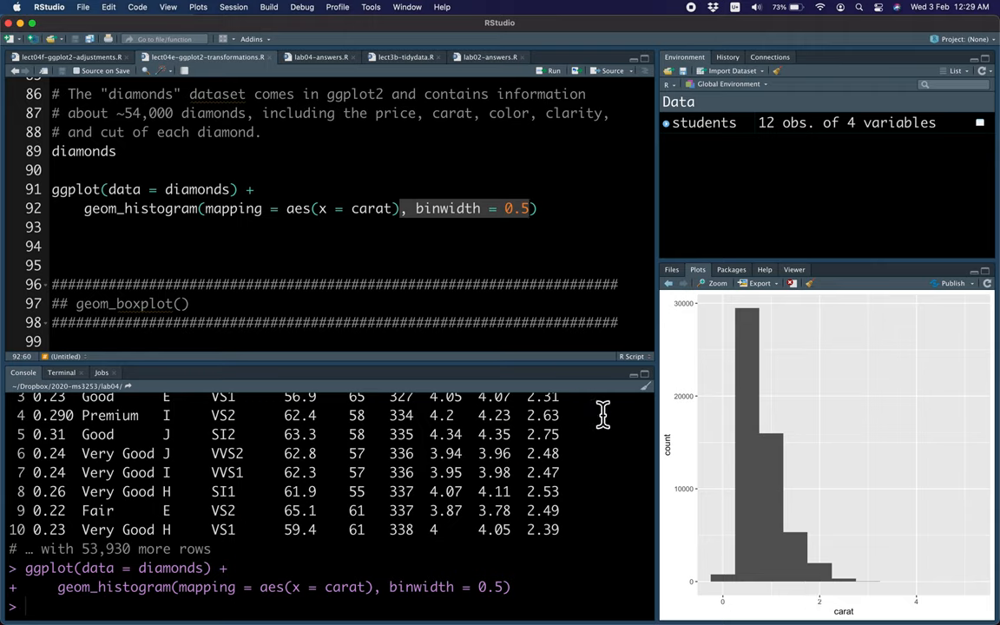
mouse_move(767, 599)
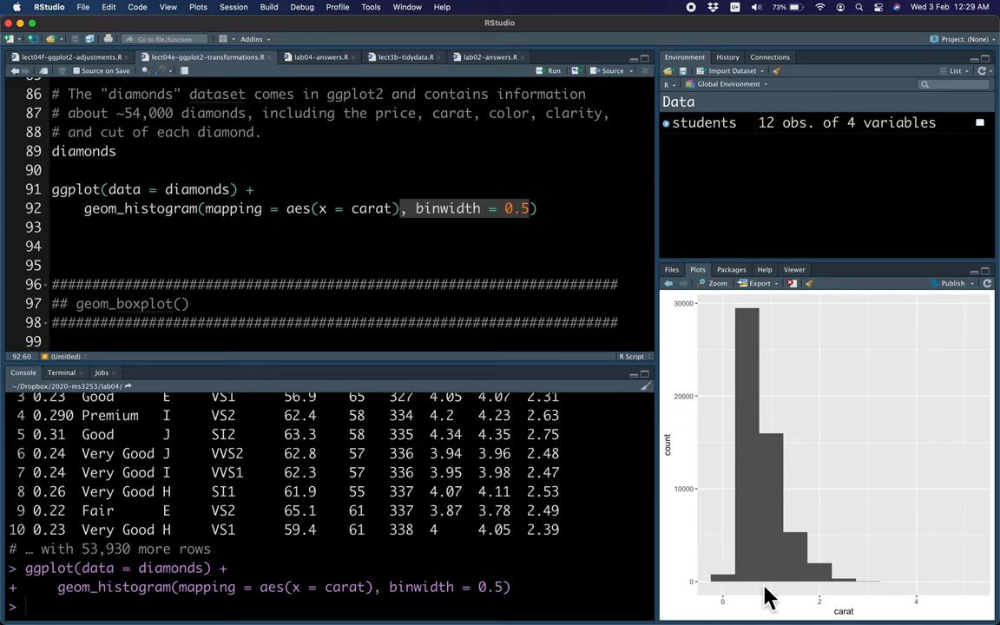
mouse_move(793, 590)
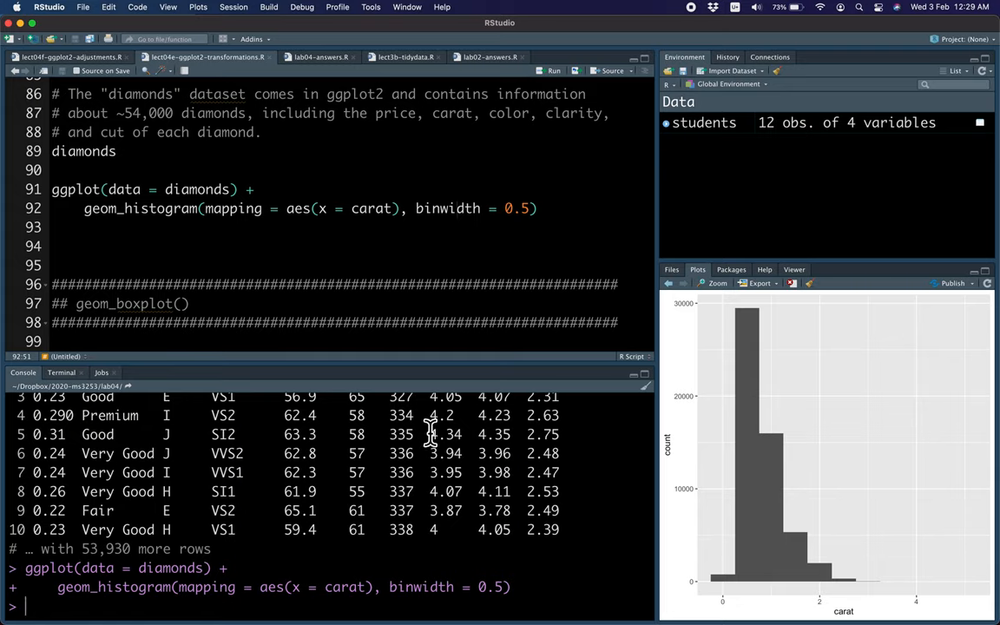
Query the help for geom_histogram from the Console with ?geom.
type("?geom_histogram")
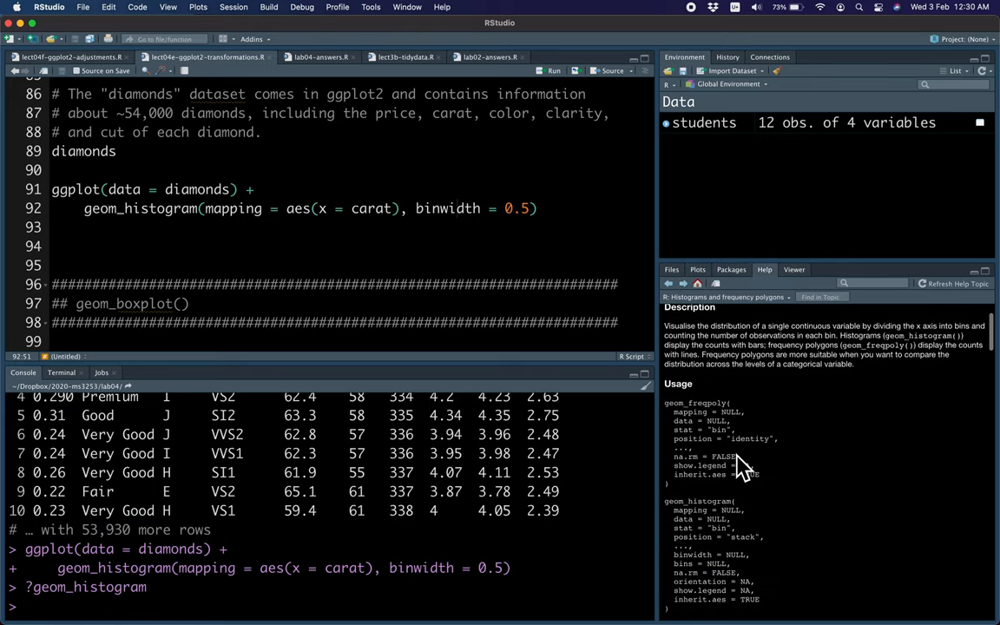
Scroll the geom_histogram help page down to the binwidth argument description.
scroll("down", 3)
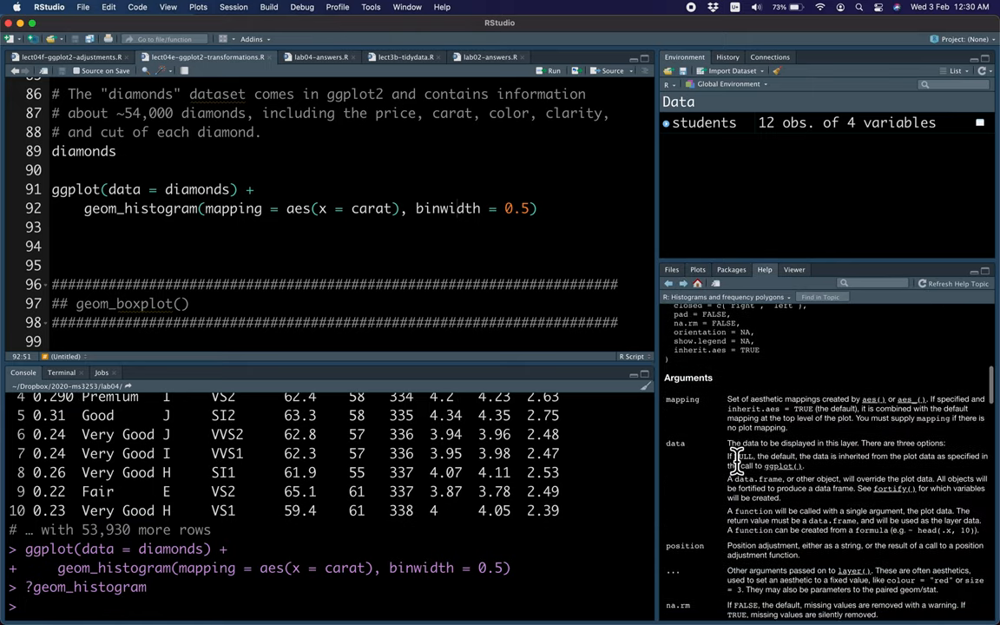
scroll("down", 3)
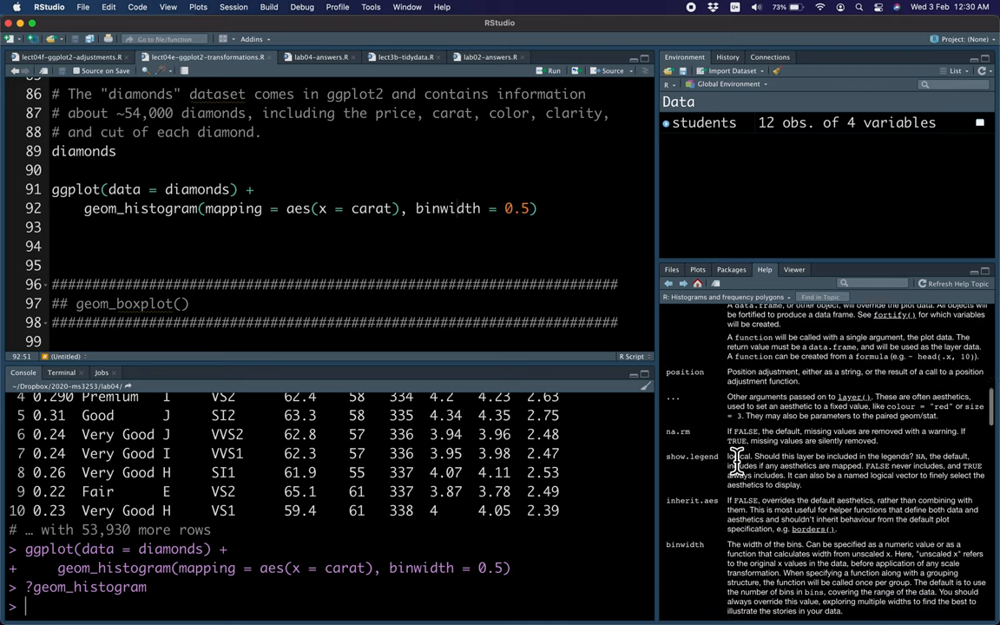
scroll("down", 3)
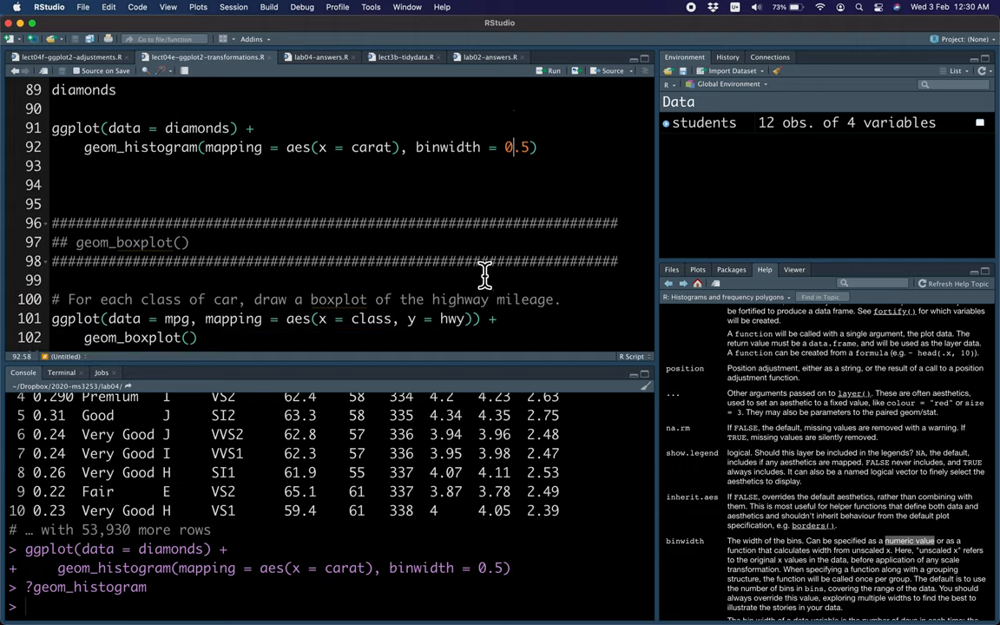
scroll("down", 3)
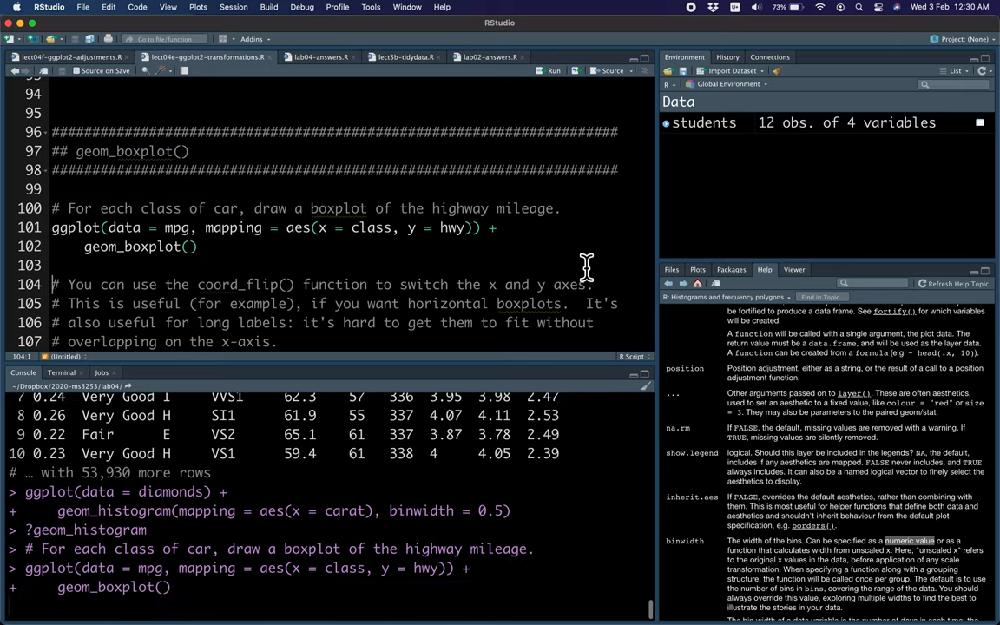
Run the ggplot geom_boxplot code for hwy by class from the mpg data.
left_click(553, 70)
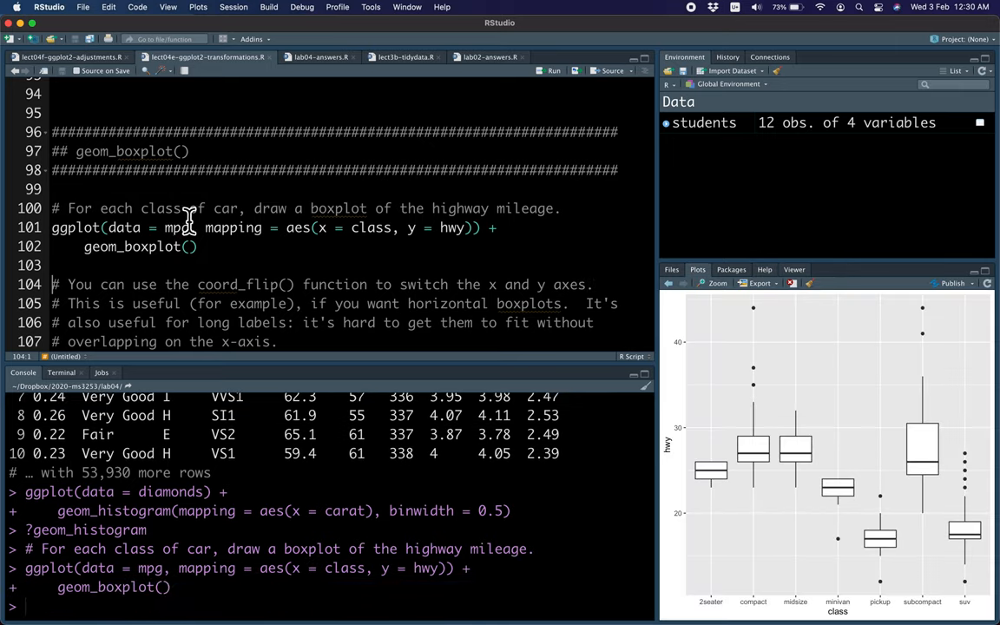
mouse_move(699, 485)
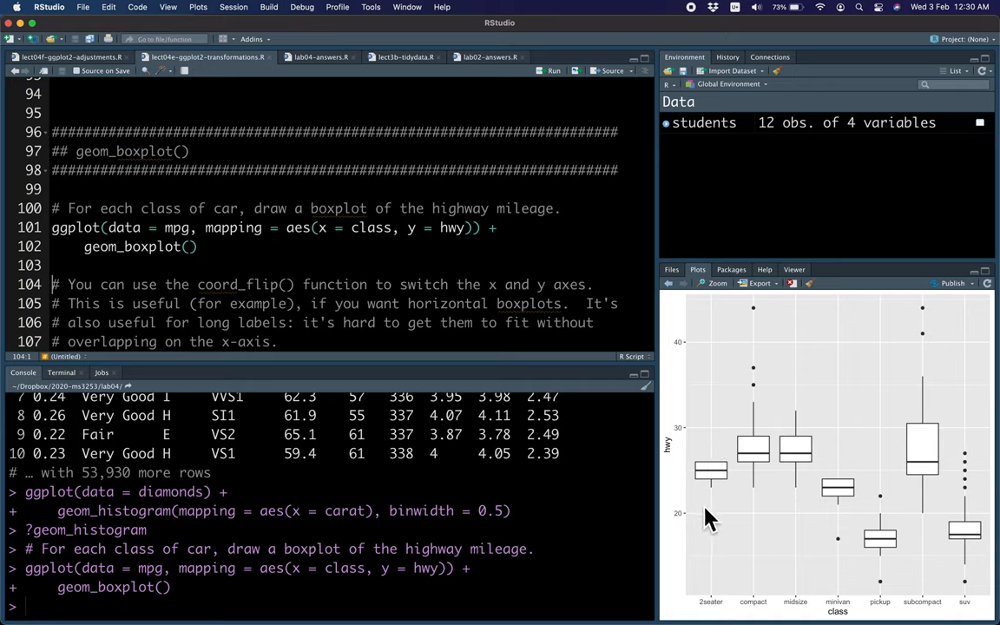
mouse_move(726, 514)
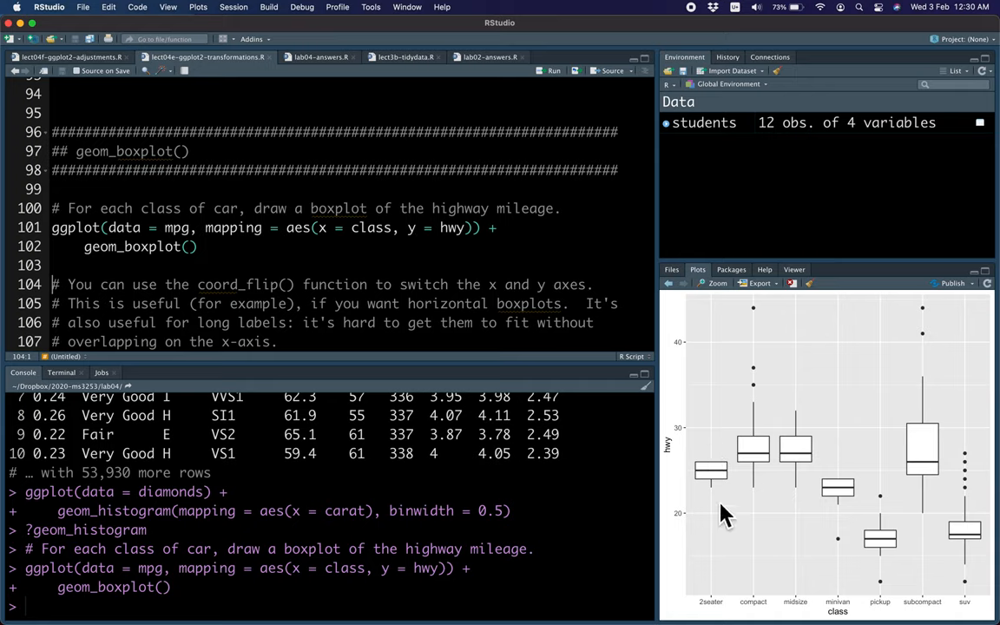
mouse_move(493, 309)
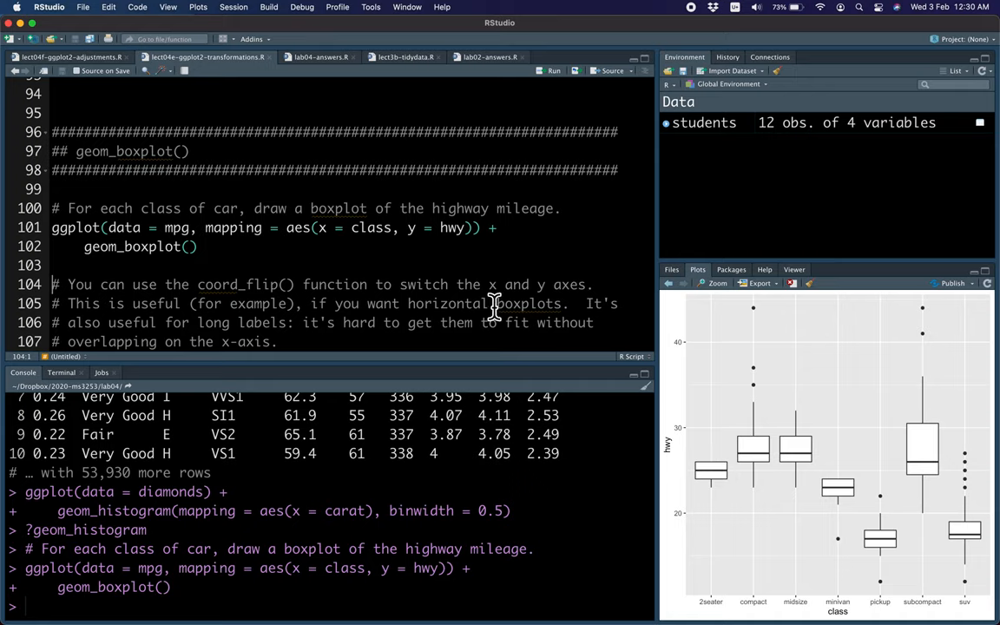
mouse_move(93, 258)
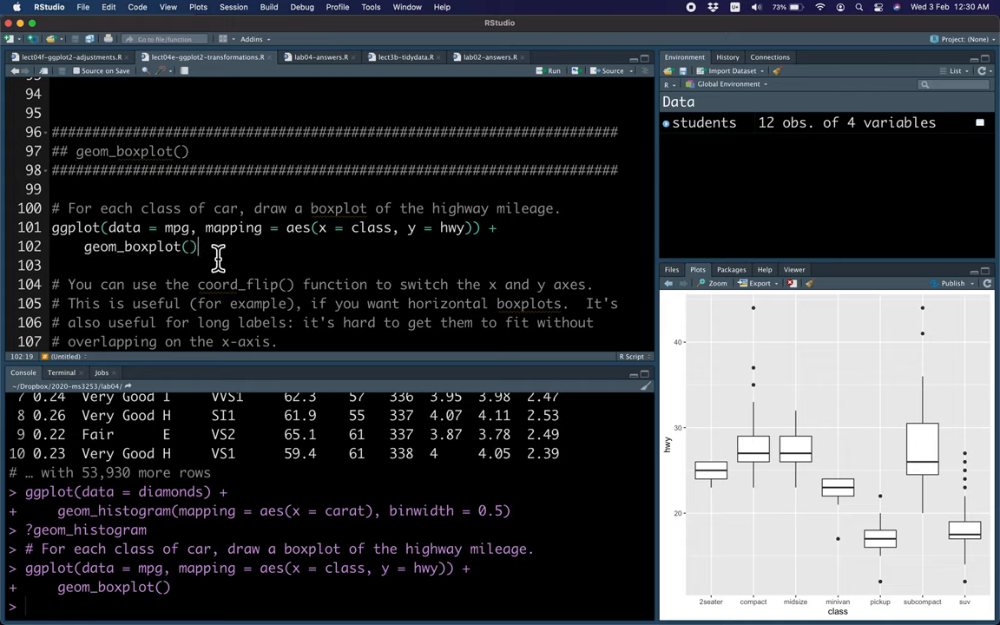
mouse_move(599, 369)
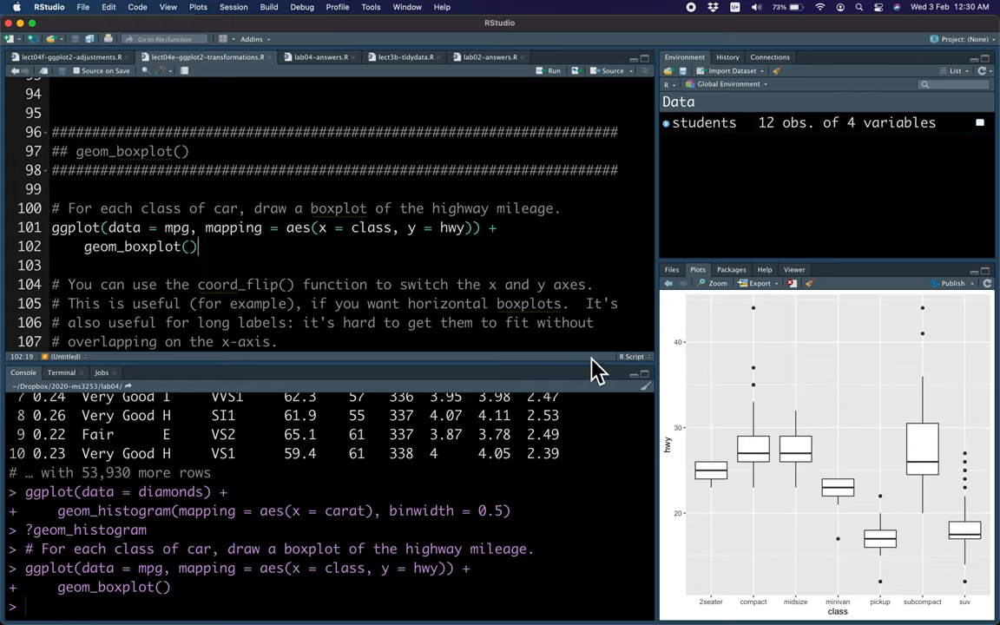
mouse_move(986, 434)
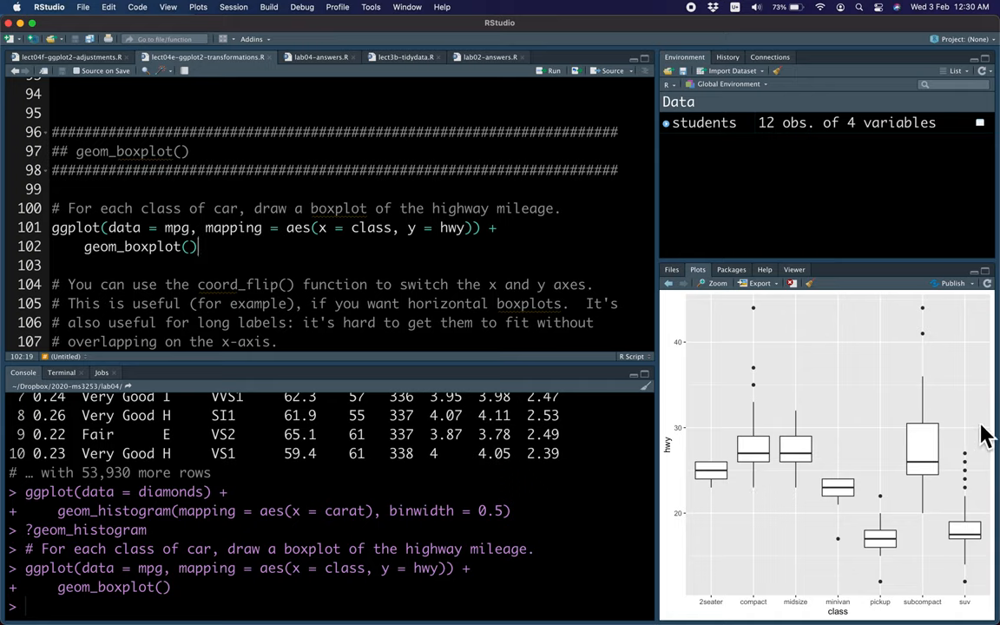
mouse_move(713, 610)
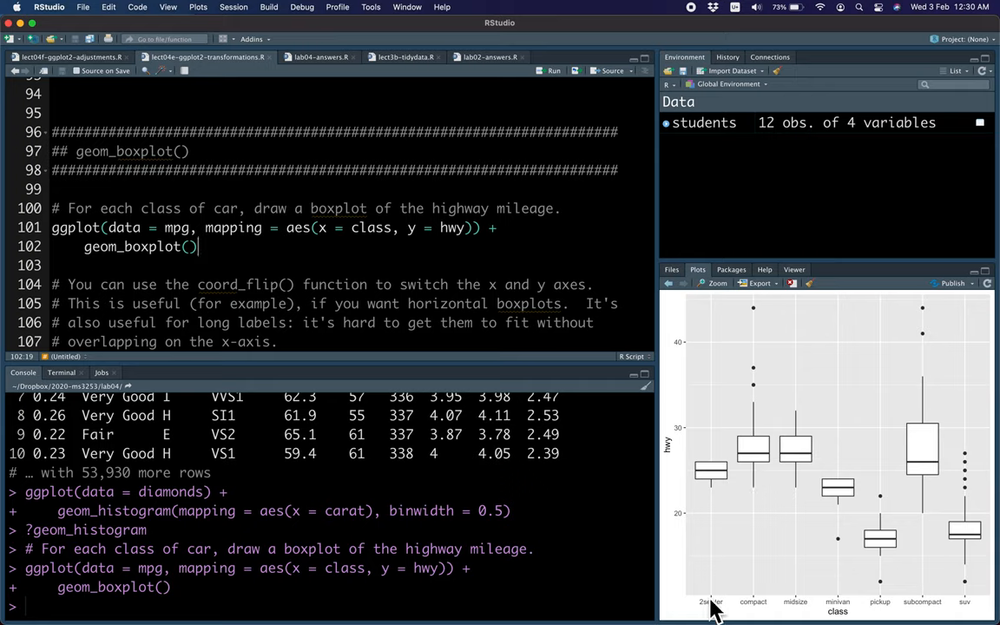
mouse_move(803, 612)
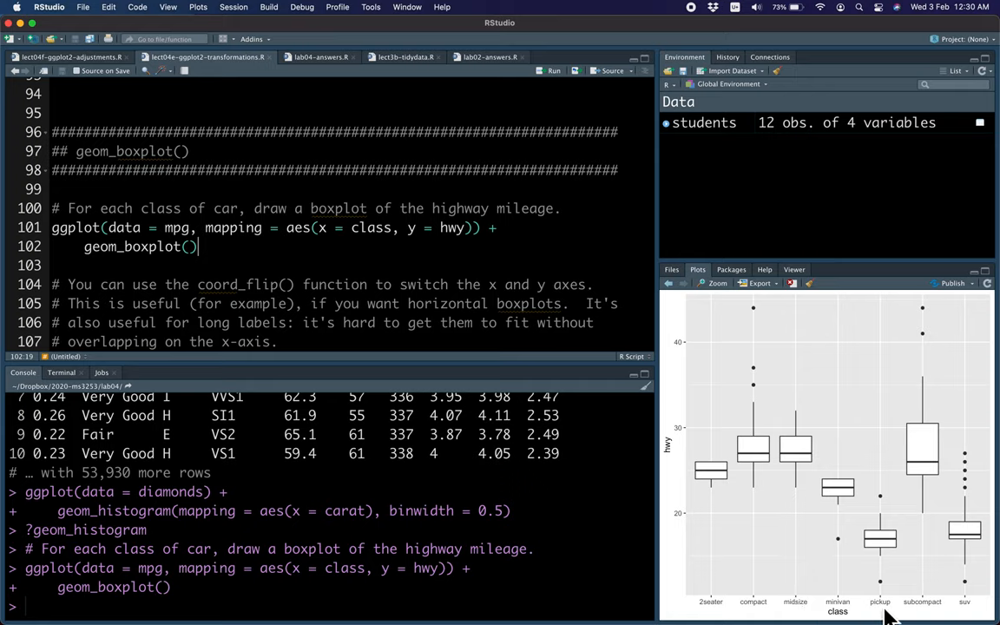
mouse_move(942, 617)
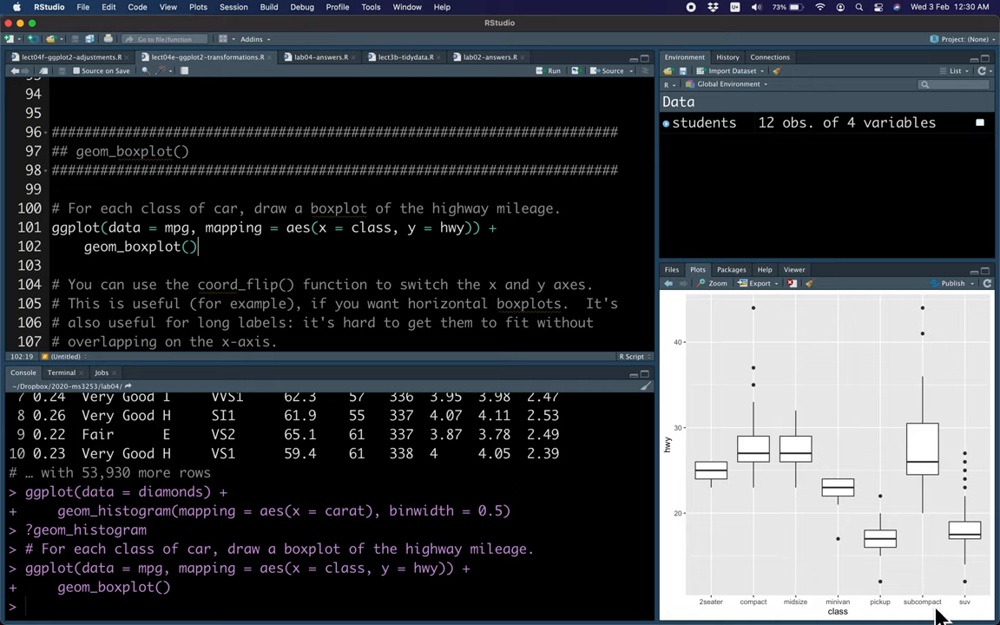
mouse_move(762, 592)
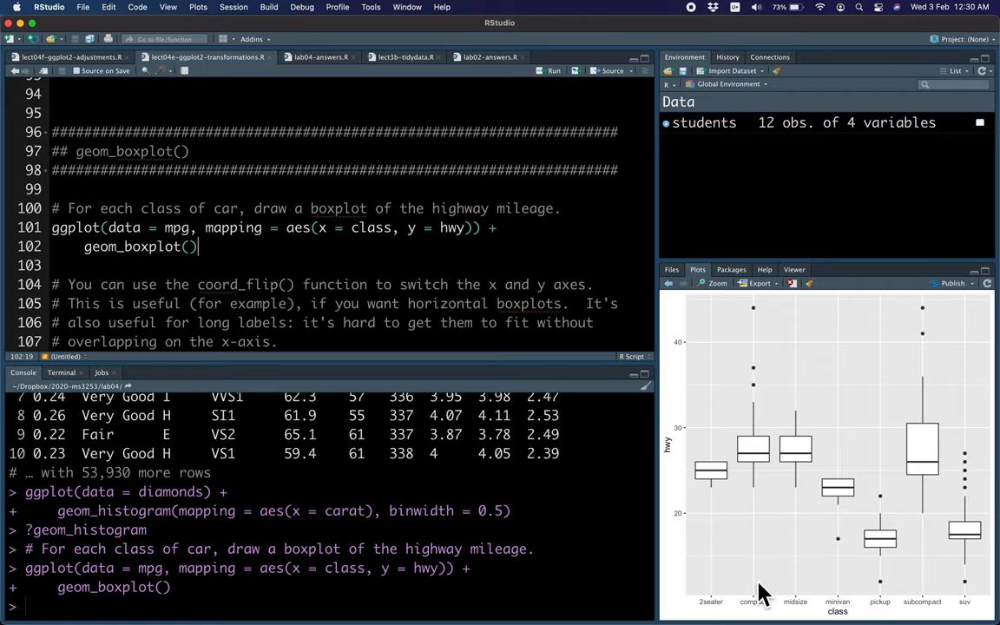
mouse_move(649, 405)
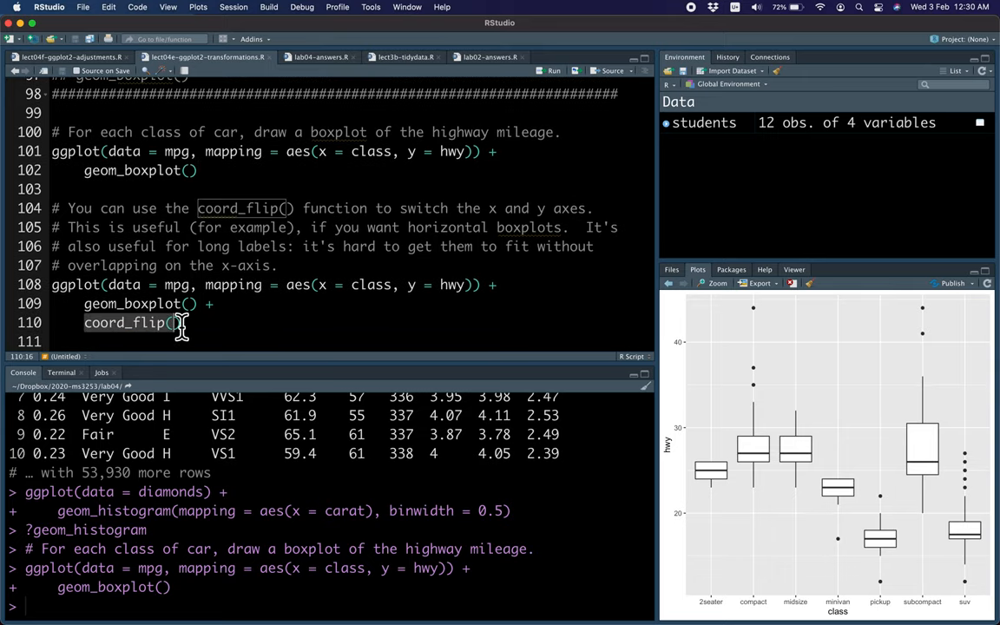
Run the mpg boxplot code with coord_flip() so the class boxplots draw horizontally.
left_click(552, 70)
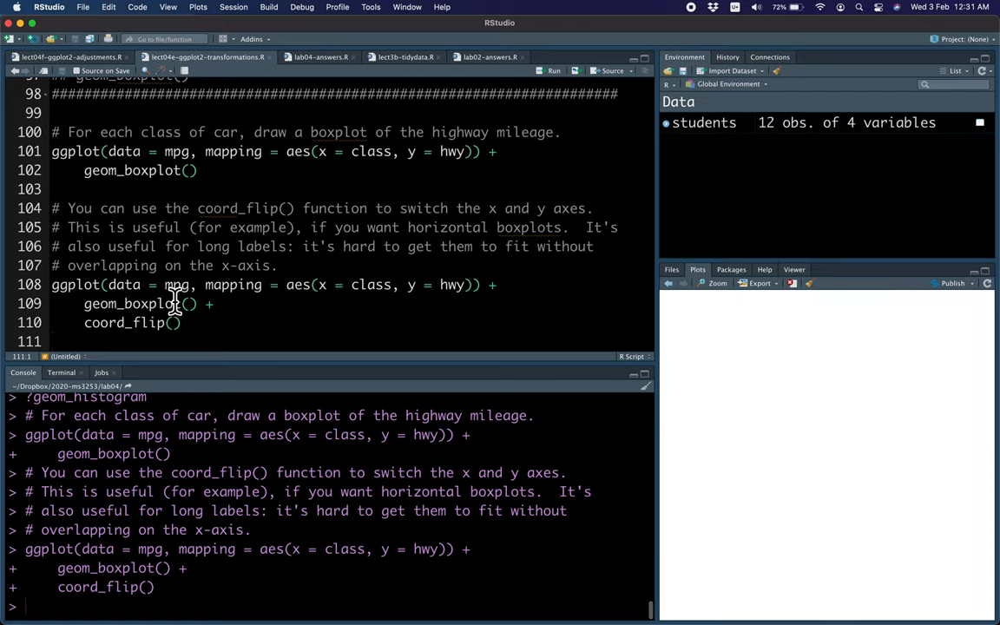
left_click(550, 71)
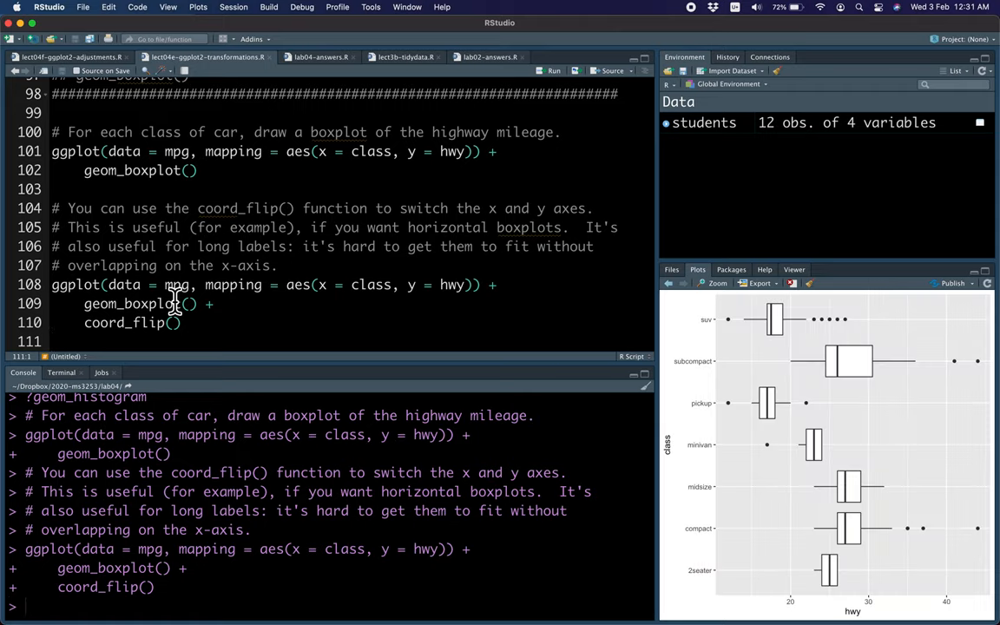
mouse_move(237, 315)
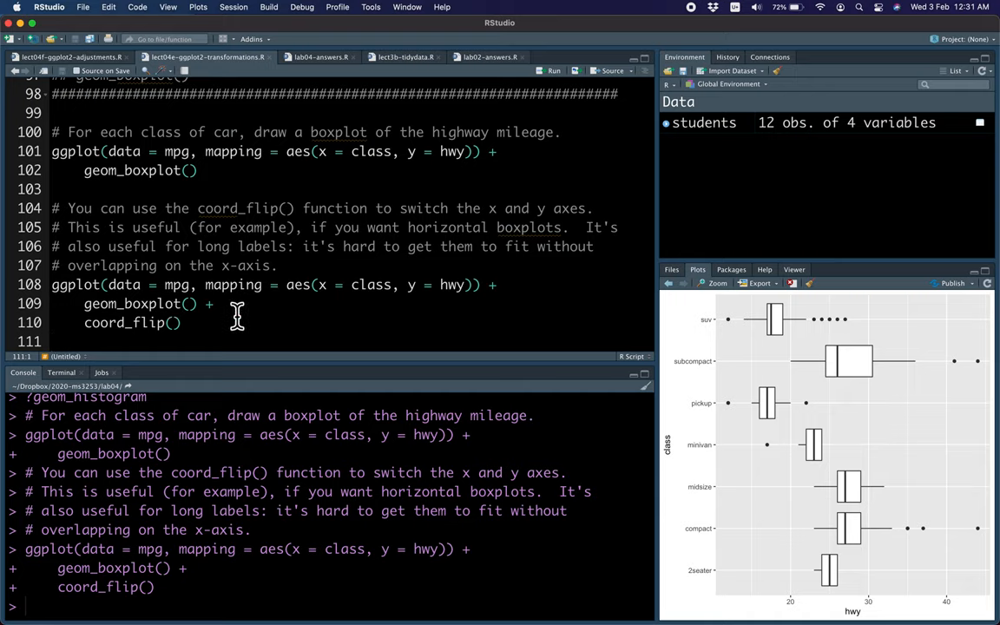